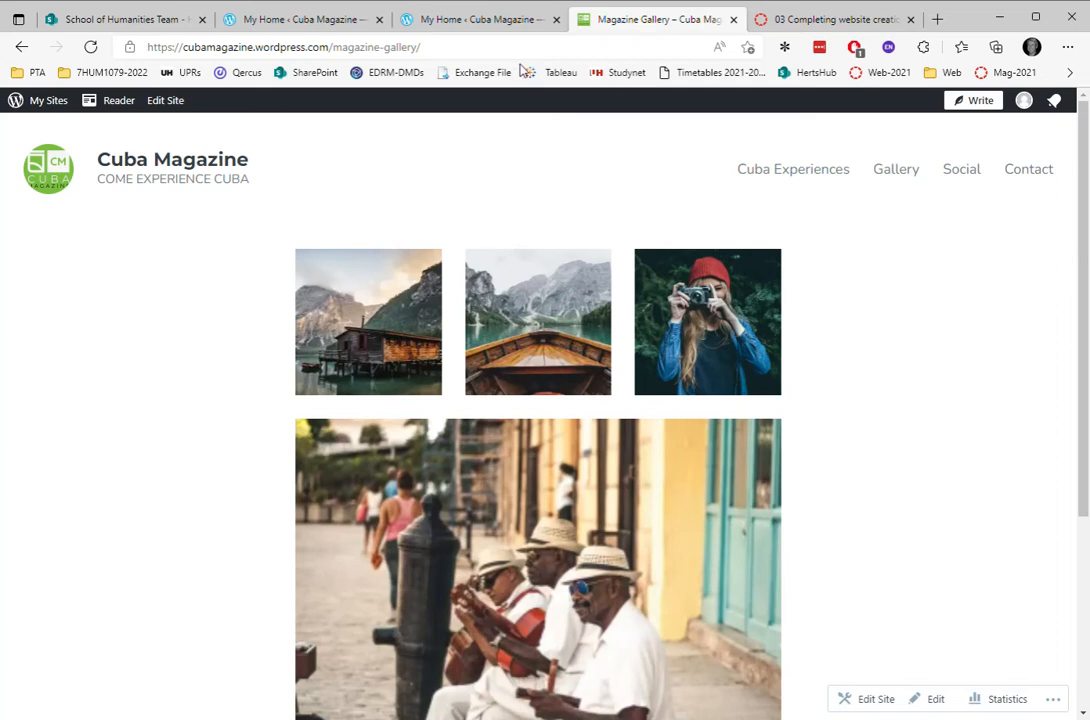
mouse_move(124, 248)
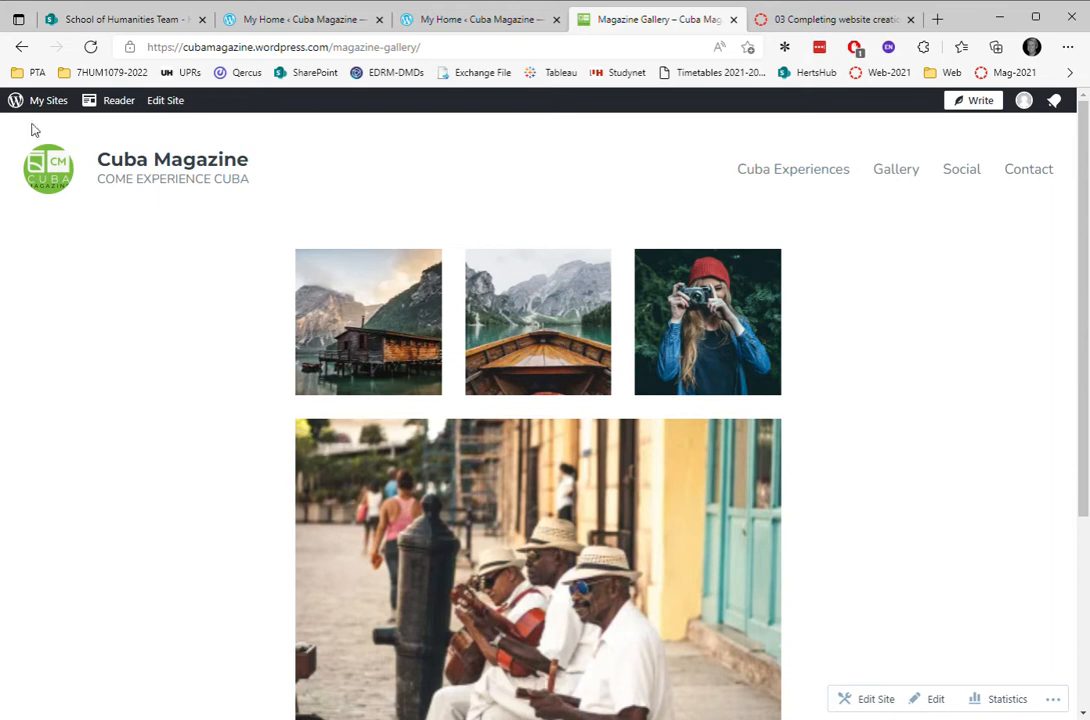
Return from the live Magazine Gallery page to the Cuba Magazine My Home dashboard
click(48, 100)
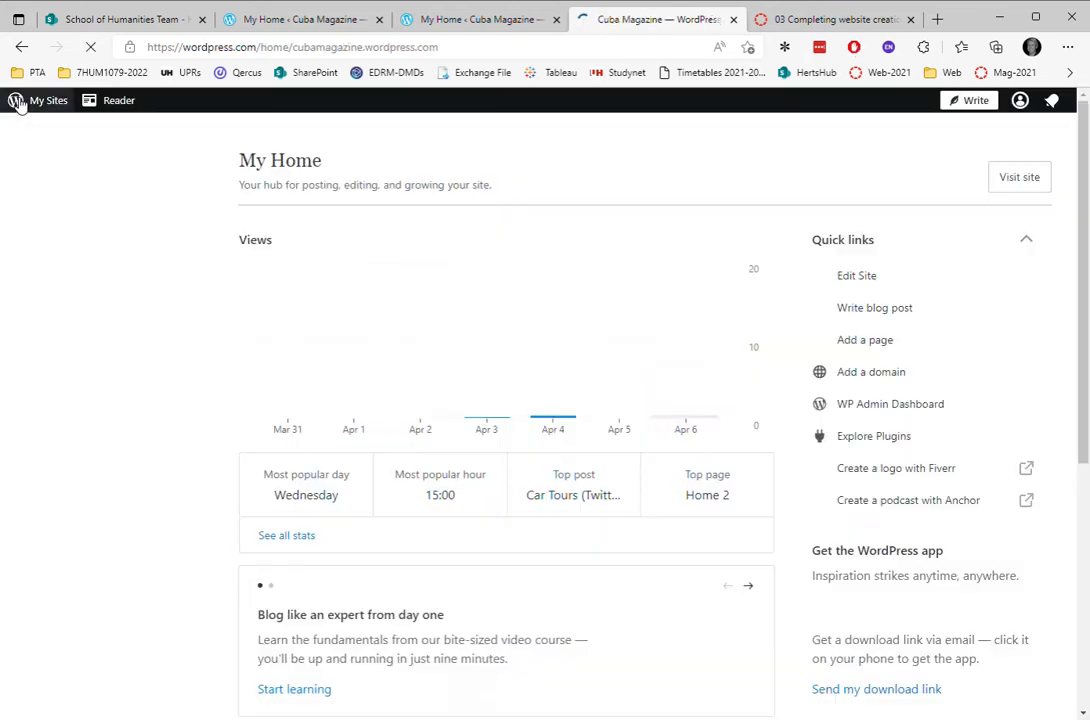
click(48, 100)
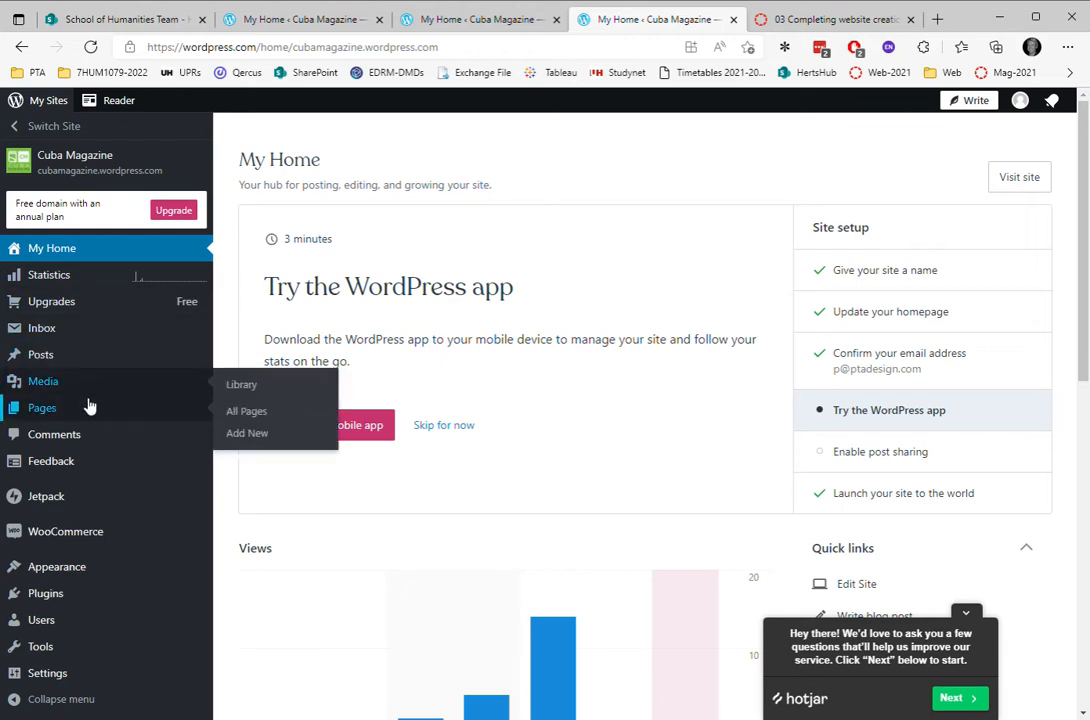
mouse_move(56, 568)
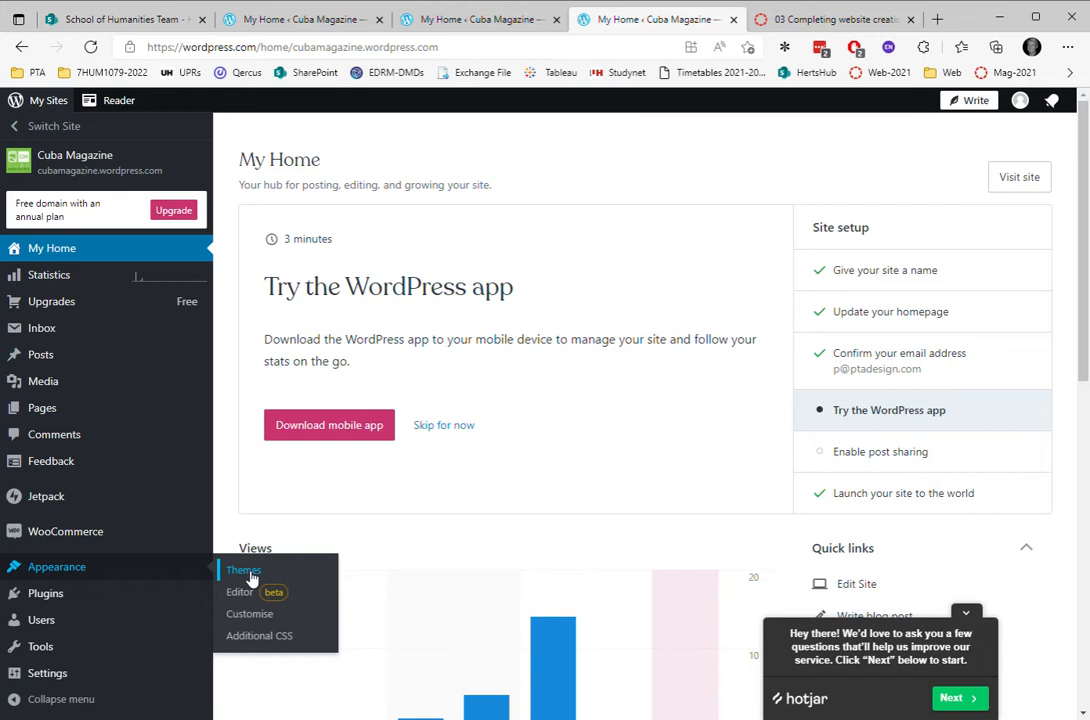
mouse_move(248, 612)
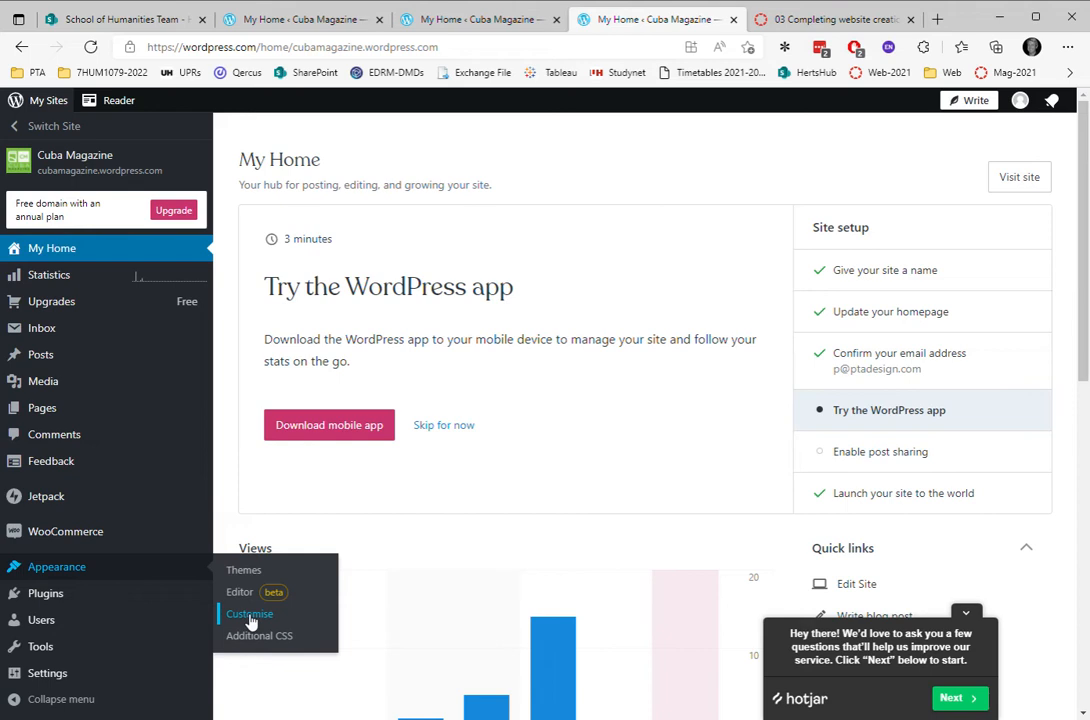
Launch the customiser via Appearance and review the Site Identity logo, title, tagline and icon settings
click(248, 614)
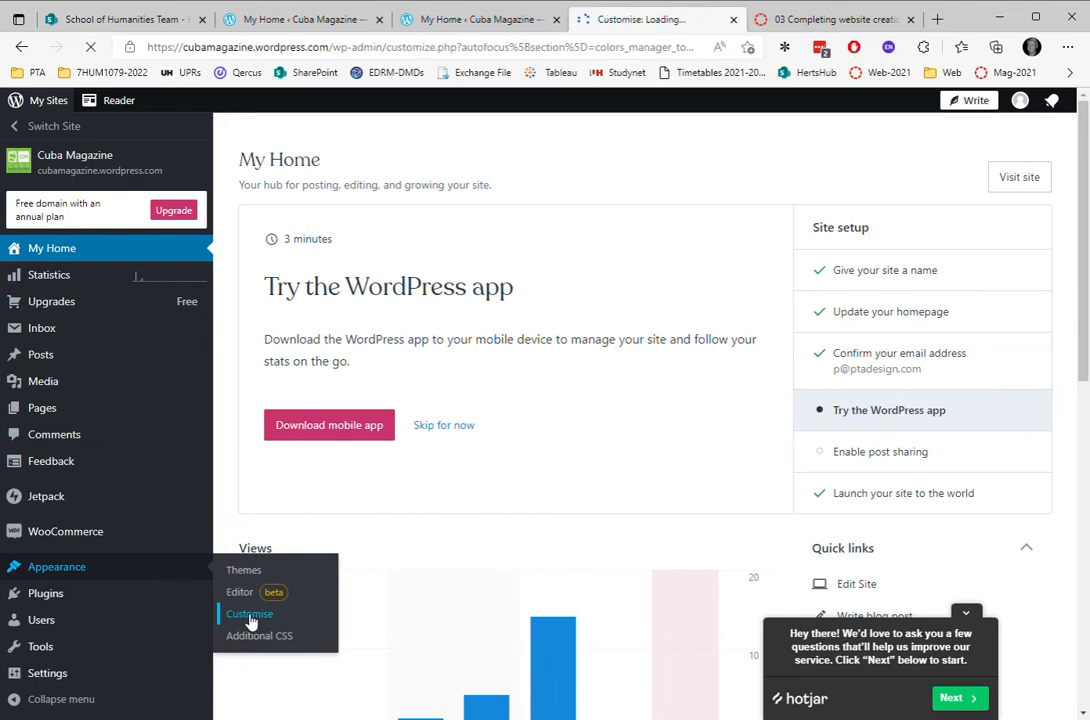
click(248, 612)
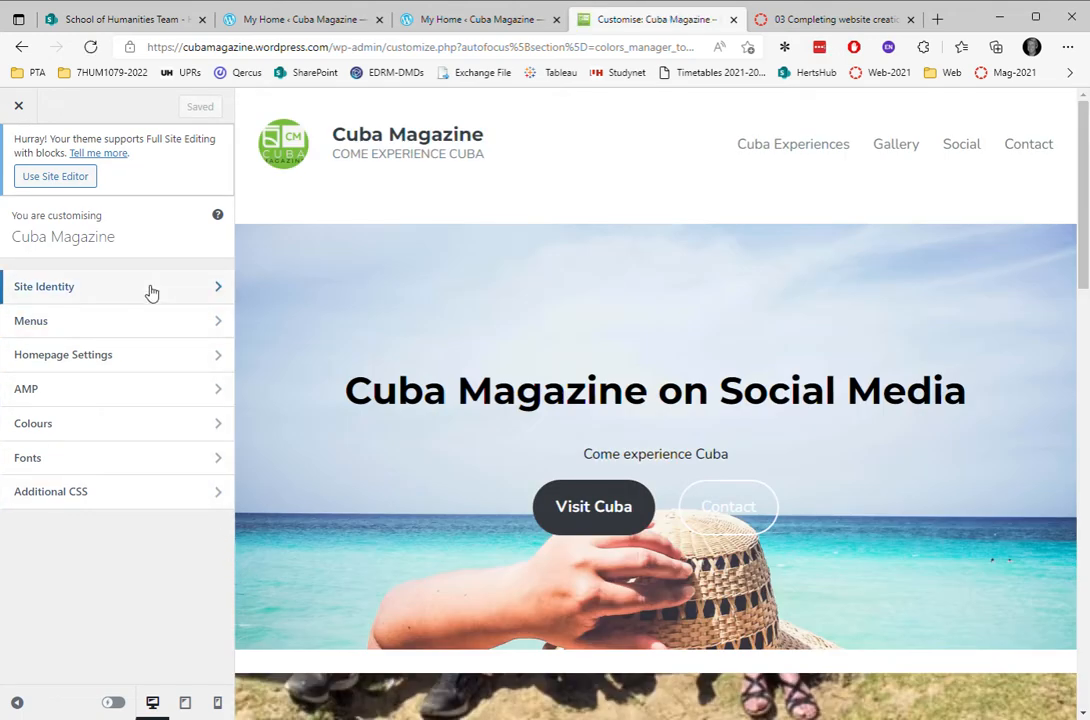
mouse_move(150, 288)
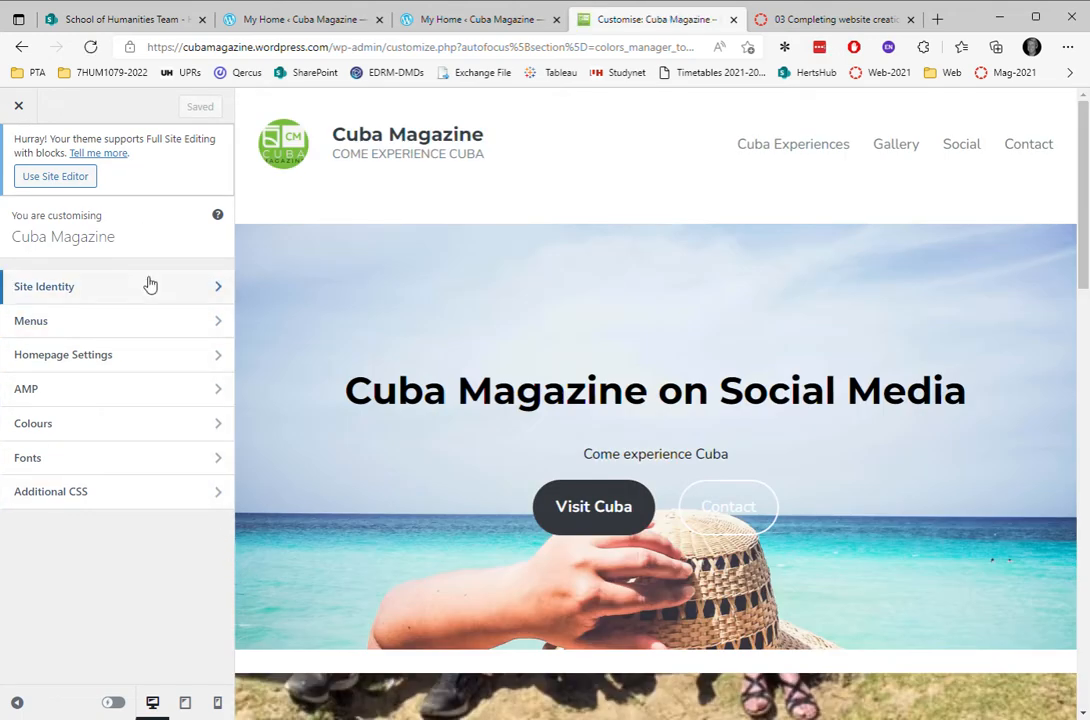
click(44, 286)
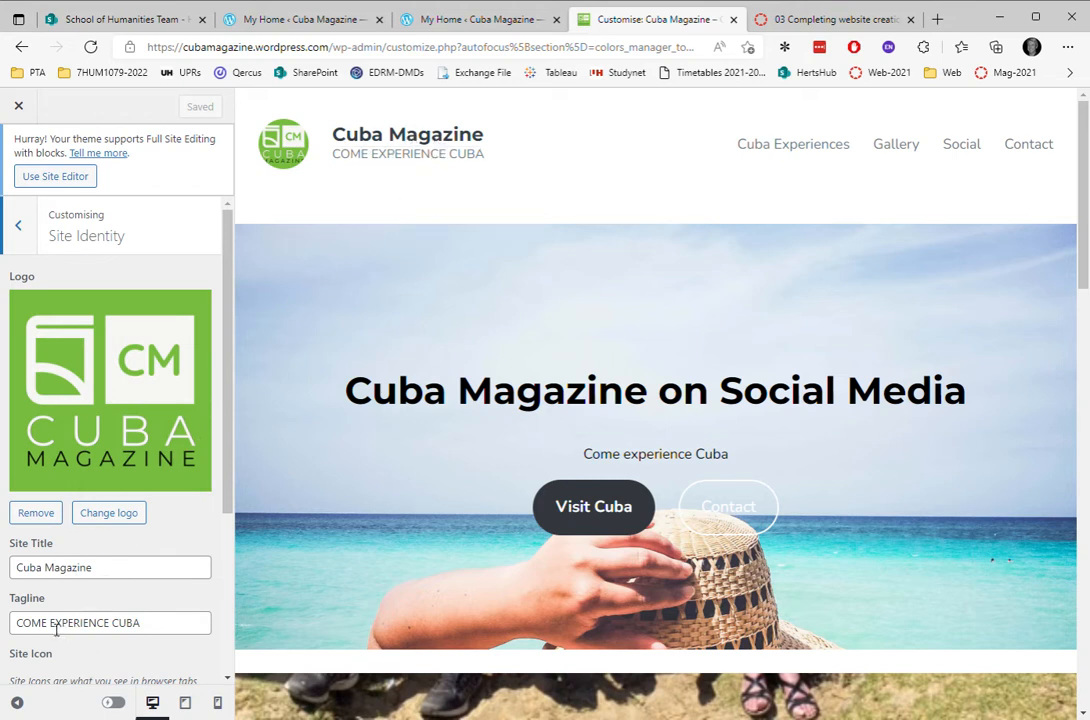
scroll(down, 3)
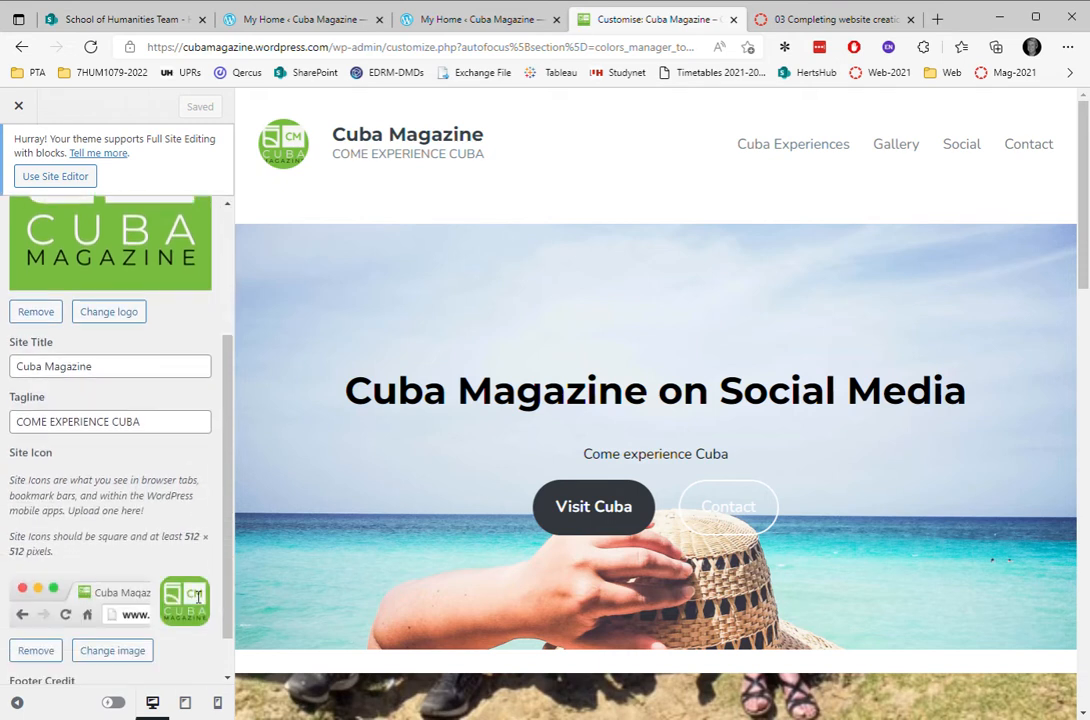
scroll(down, 3)
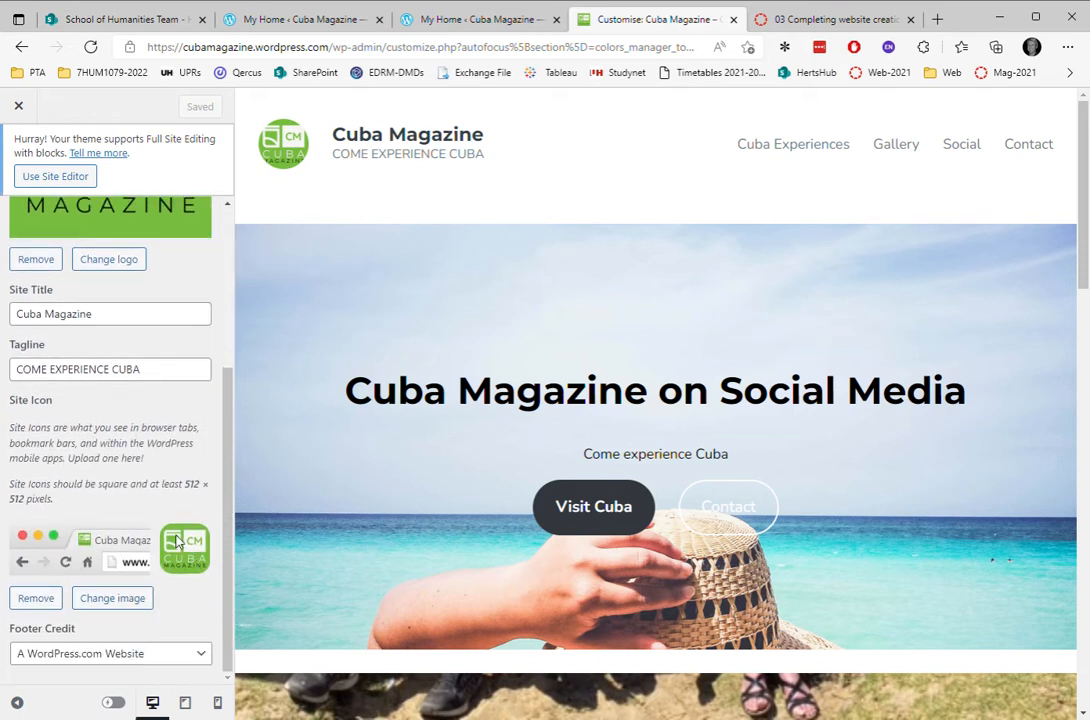
mouse_move(178, 548)
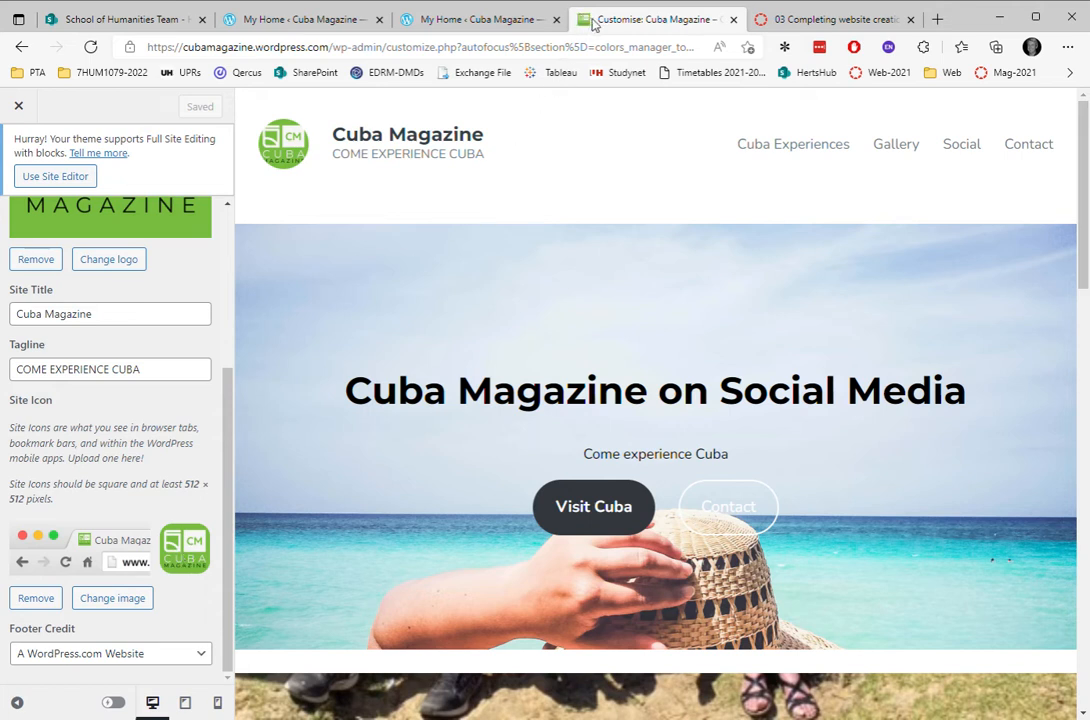
click(570, 48)
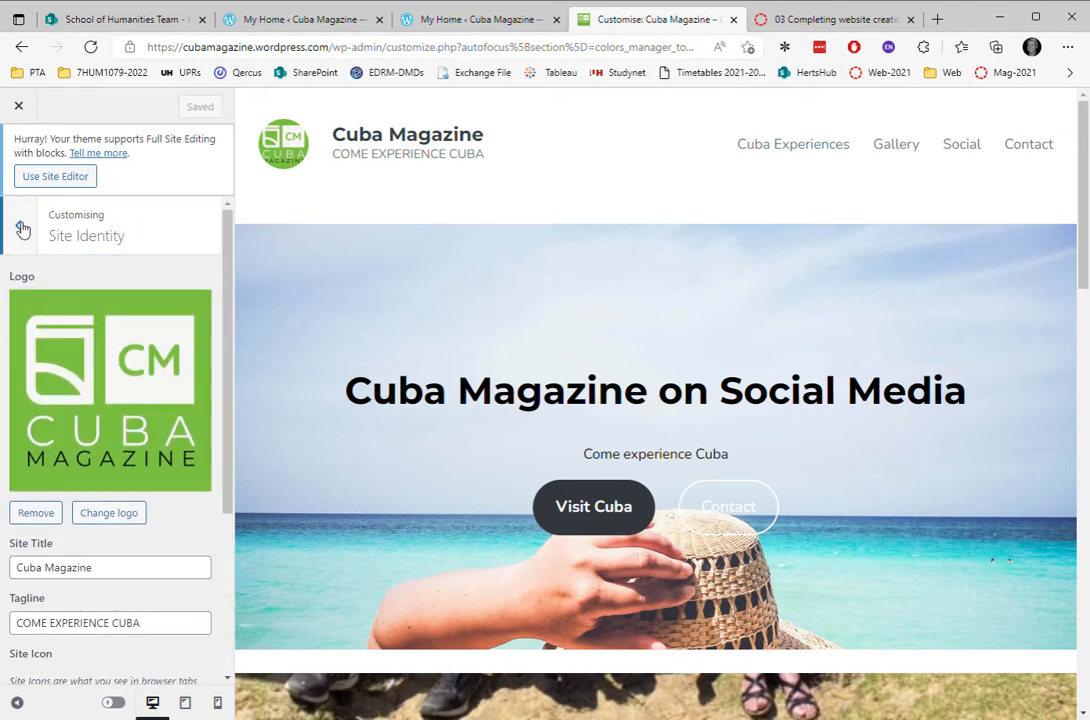
Review the Menus panel, where the main menu is assigned to Primary Navigation
click(24, 228)
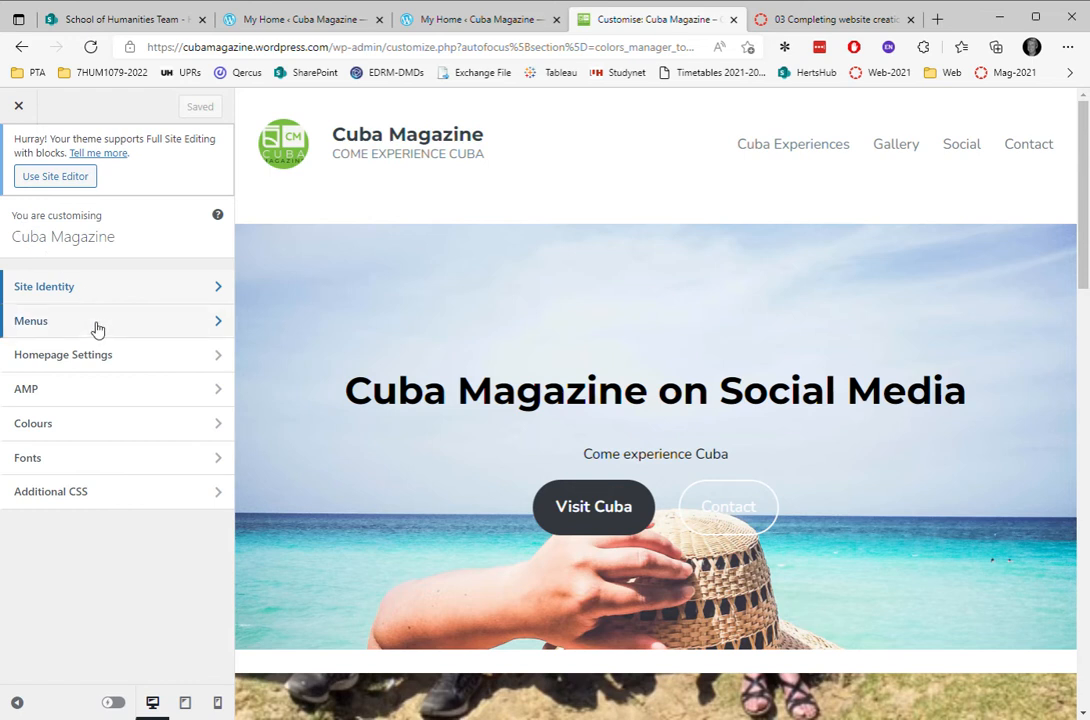
click(30, 320)
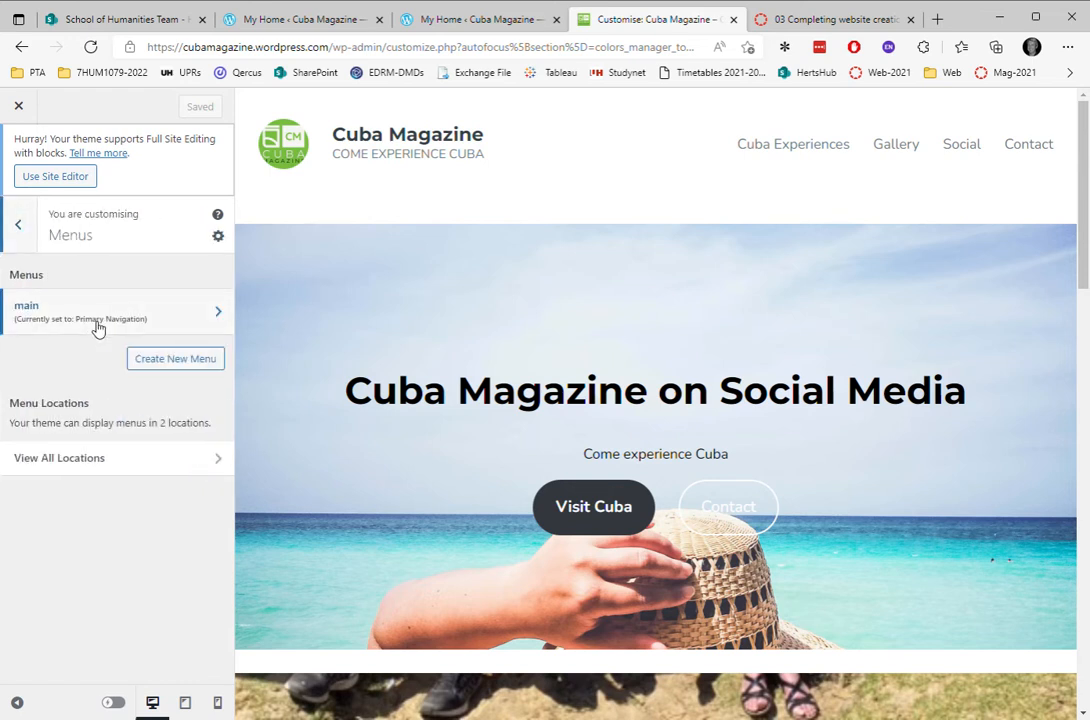
mouse_move(156, 316)
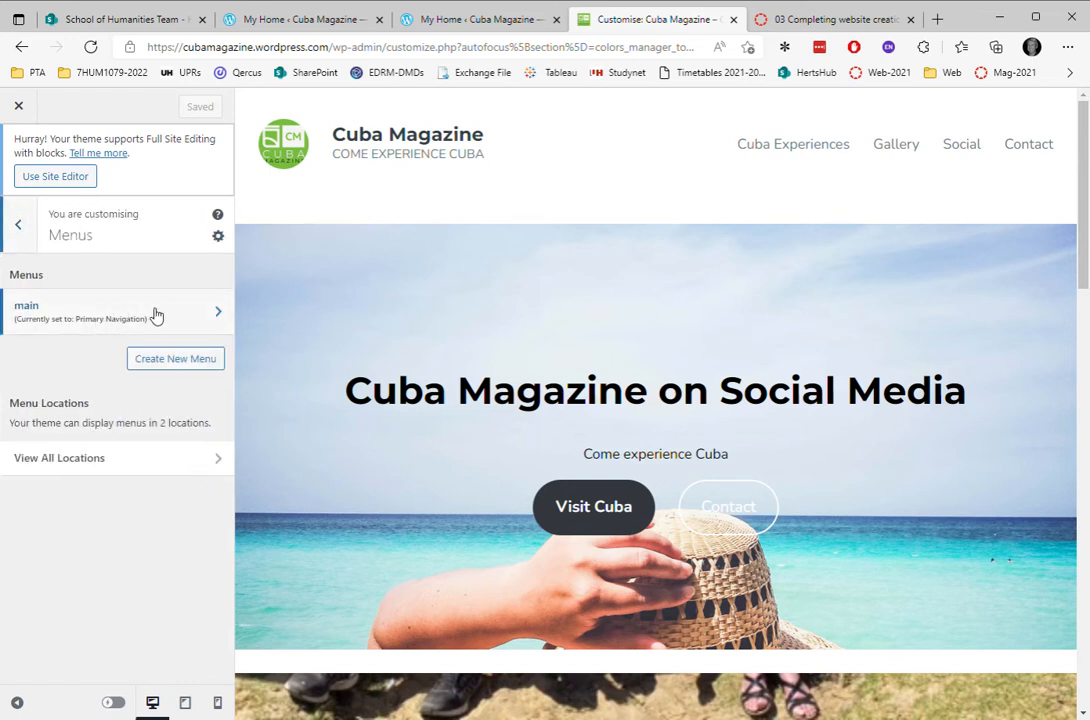
mouse_move(1028, 144)
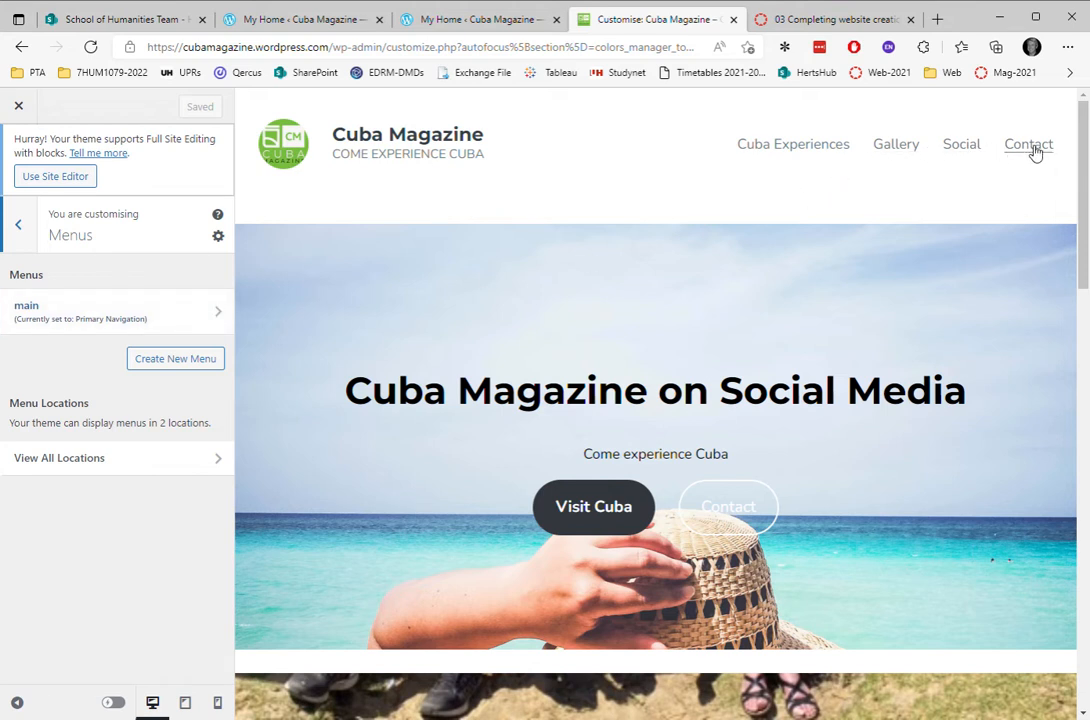
mouse_move(176, 358)
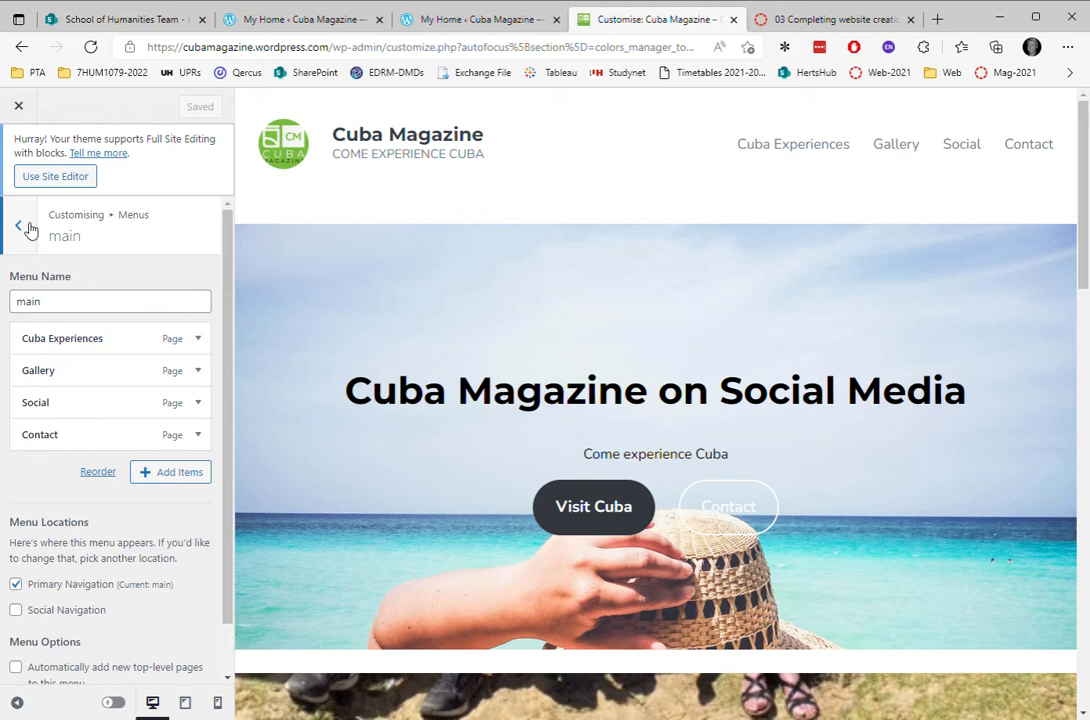
click(18, 224)
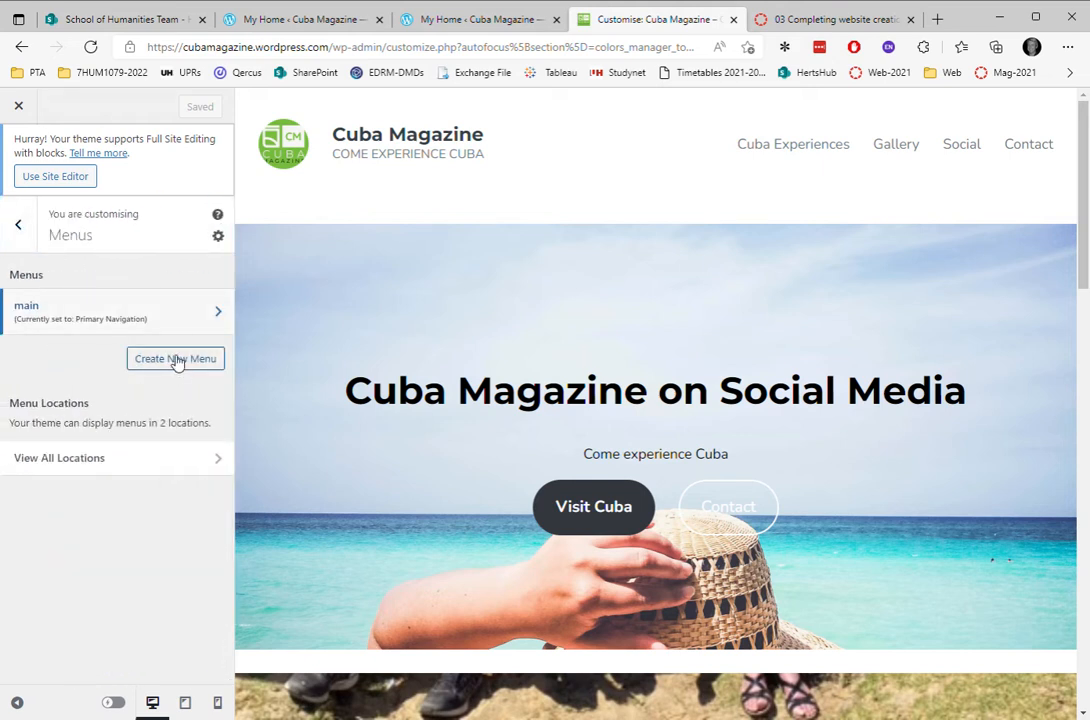
Create a new menu named 'Test Menu' assigned to Primary Navigation and proceed to adding links
click(176, 358)
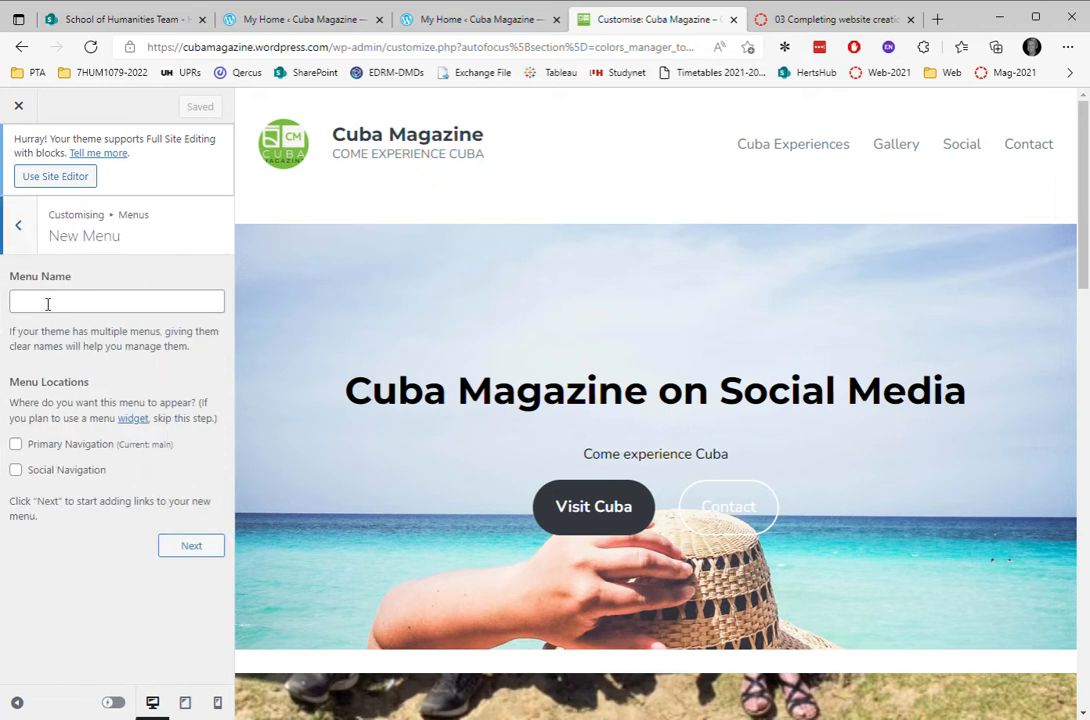
click(116, 302)
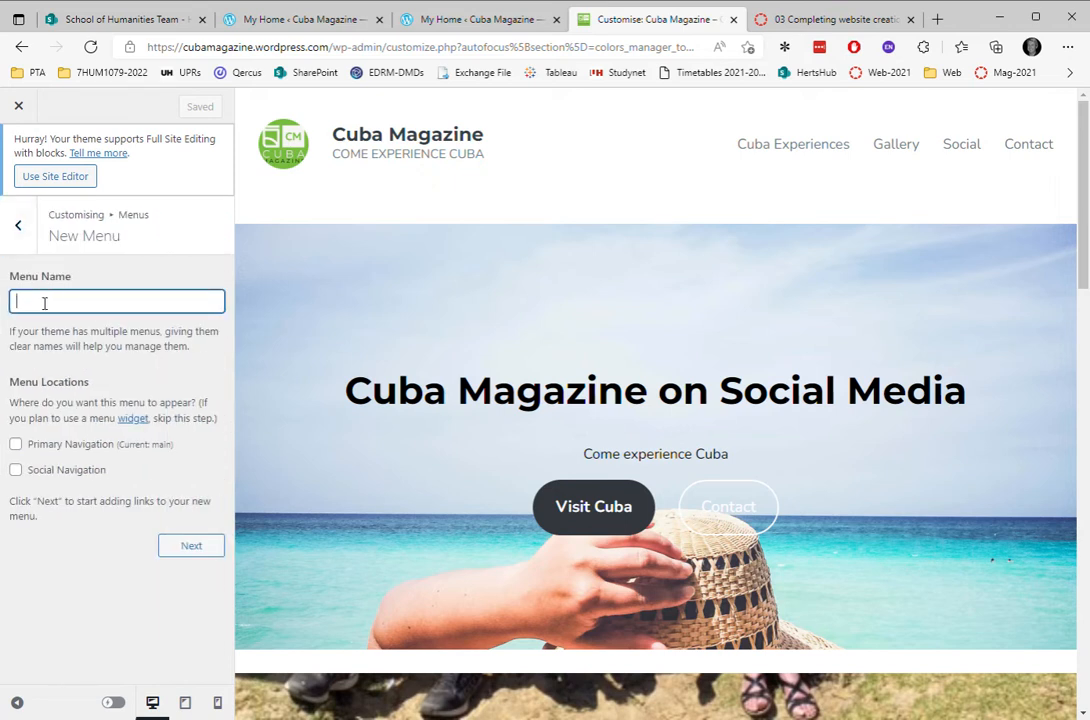
text(T)
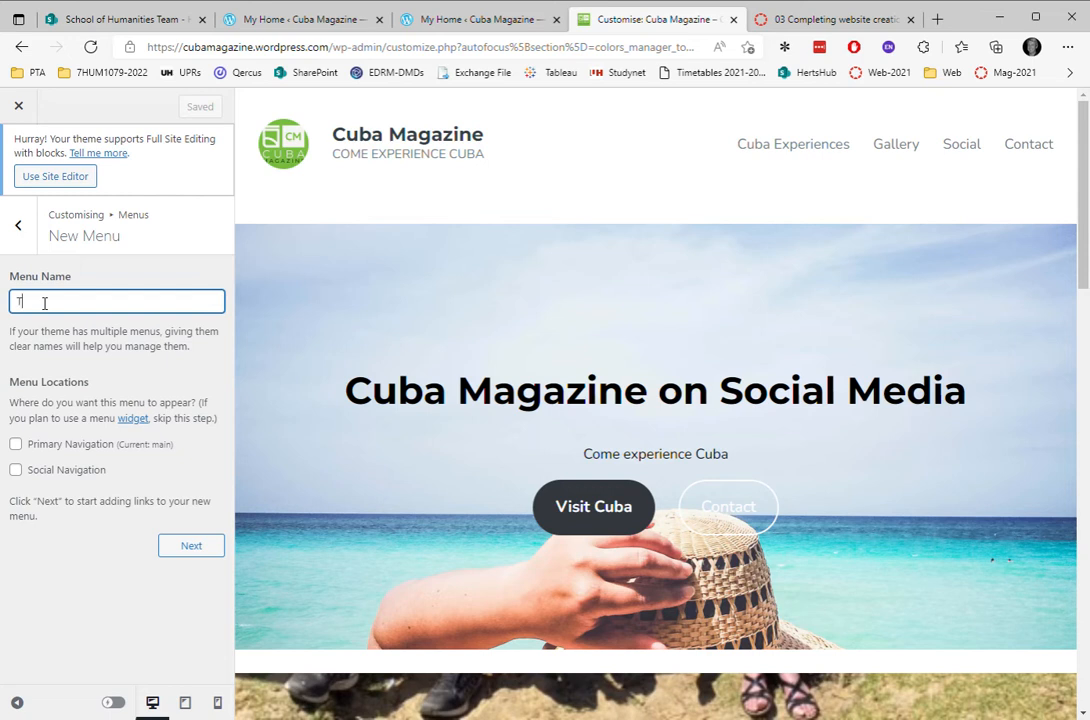
text(est M)
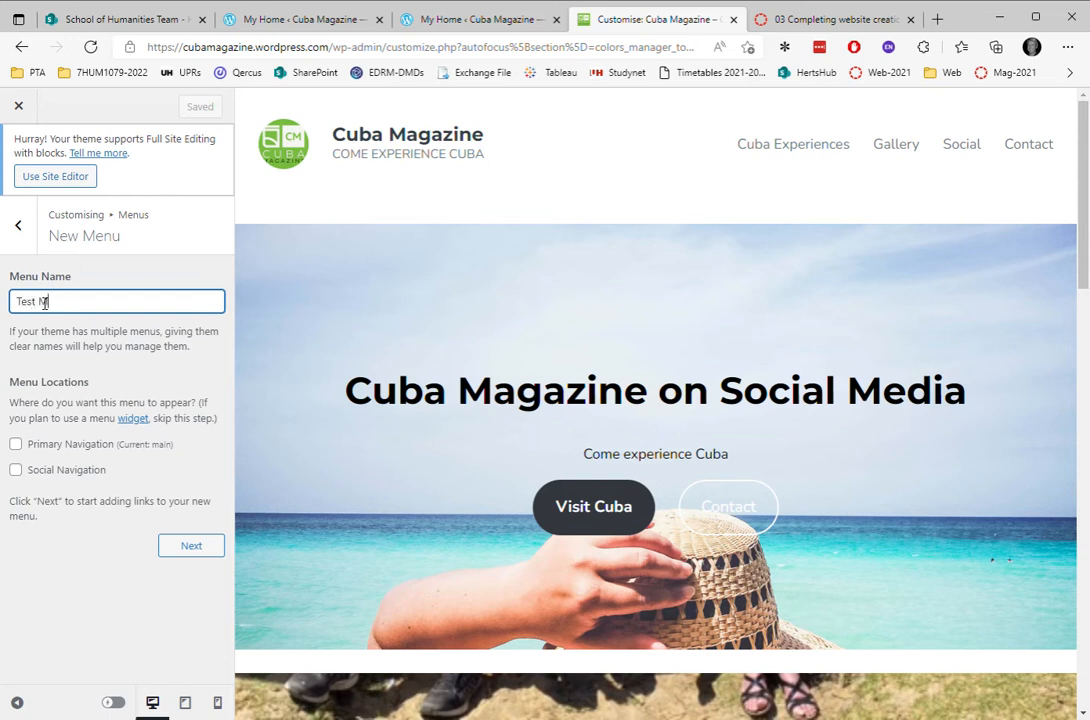
text(enu)
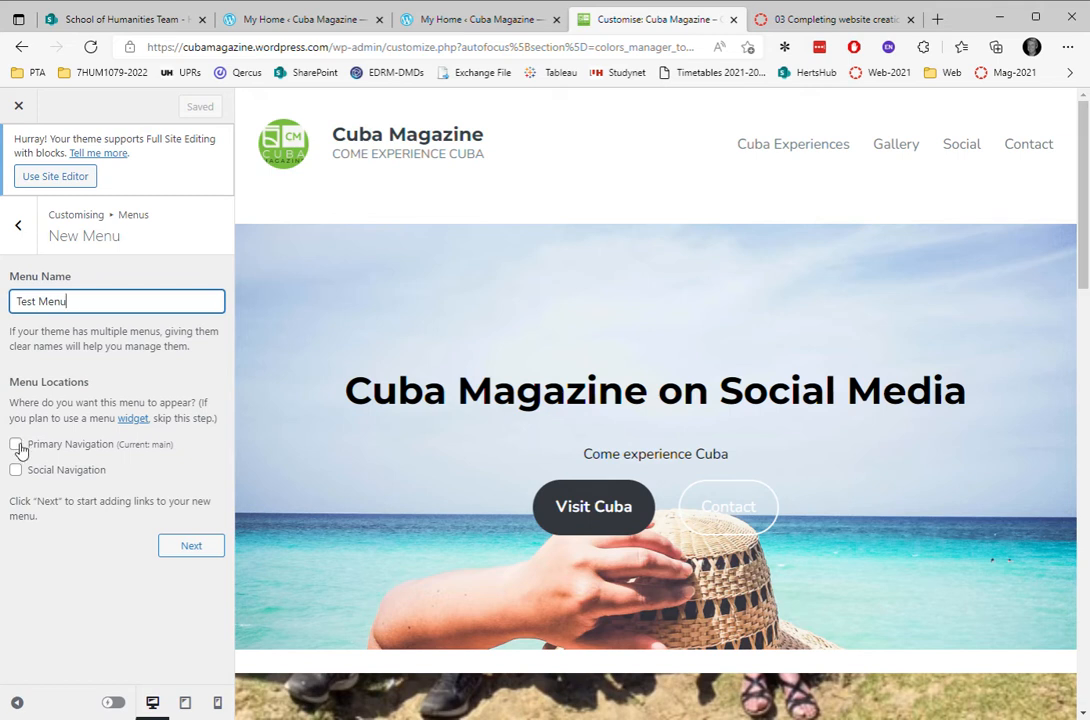
click(16, 444)
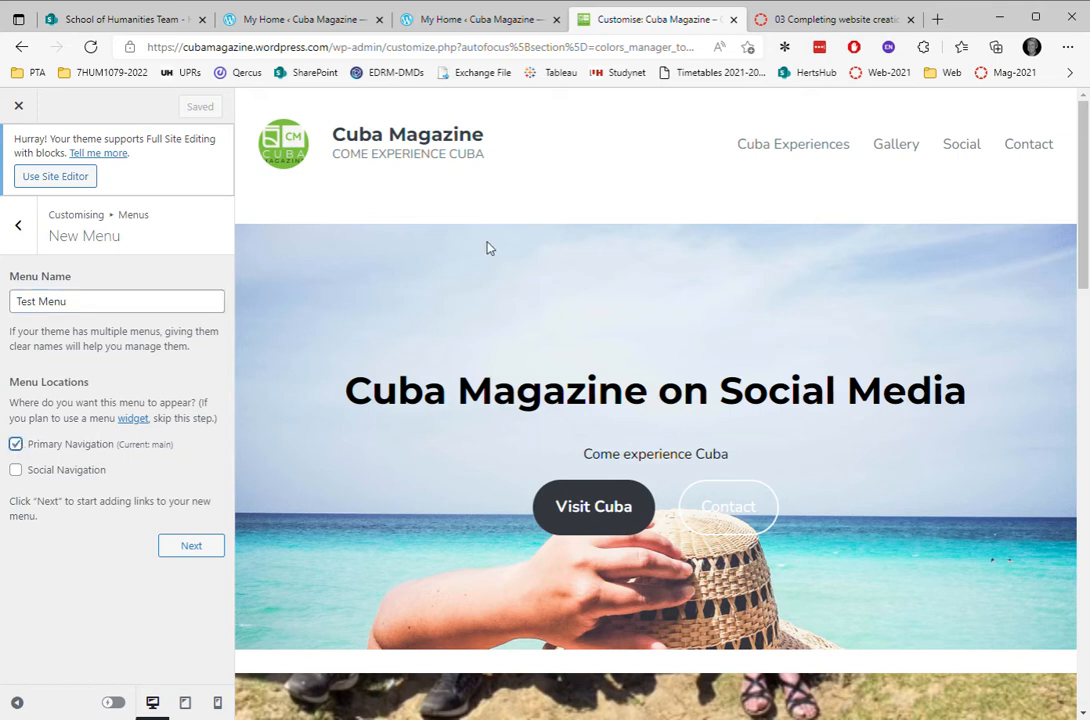
mouse_move(170, 476)
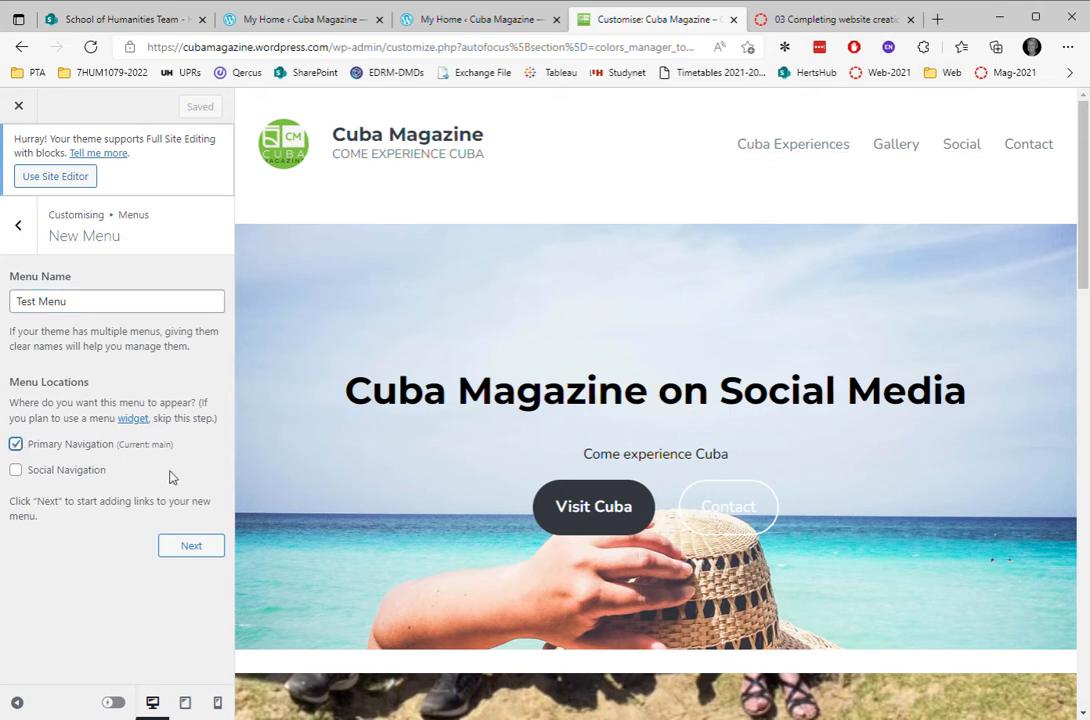
click(192, 544)
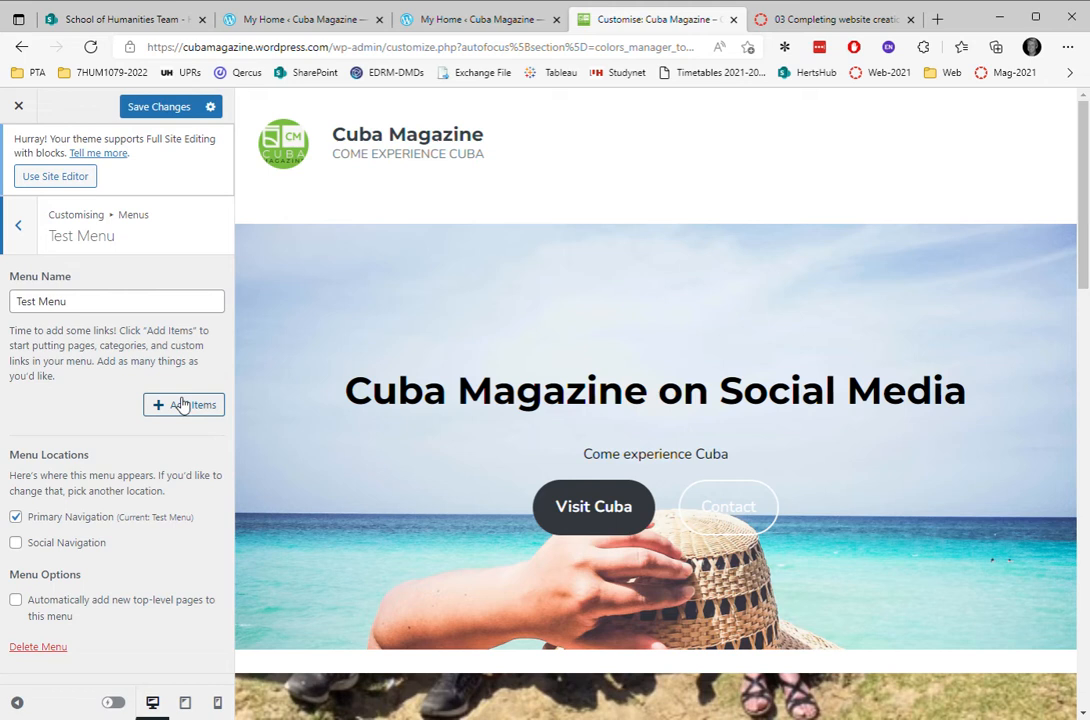
mouse_move(984, 160)
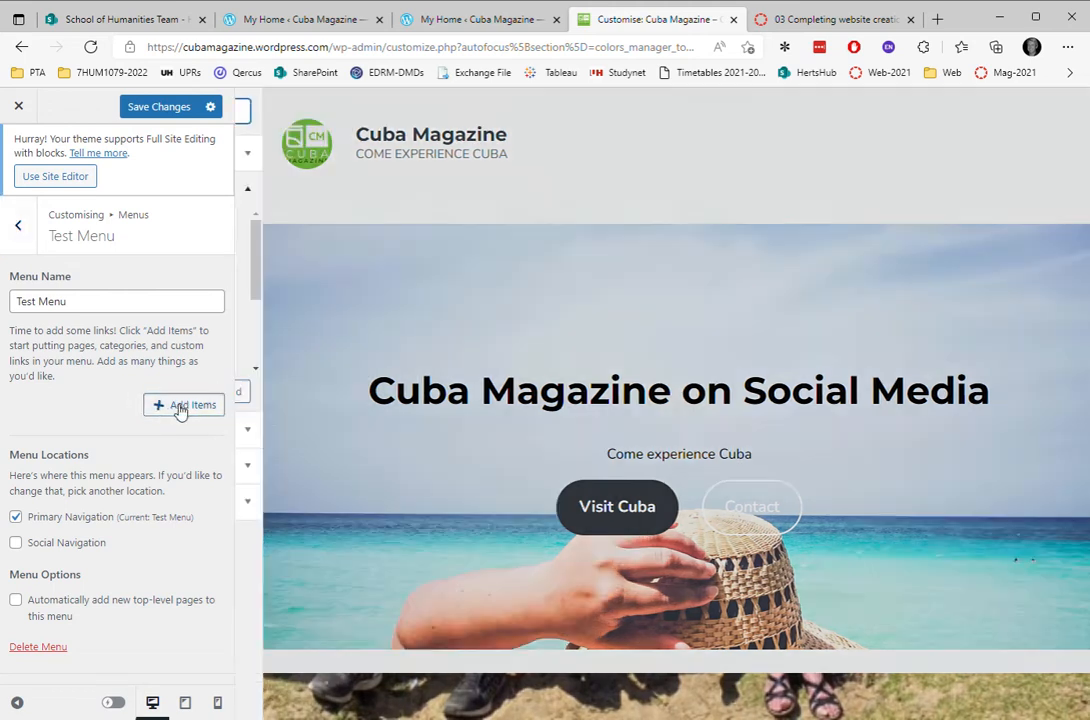
Add the Magazine Gallery, Contact Page and Latest Posts pages as Test Menu items
click(184, 404)
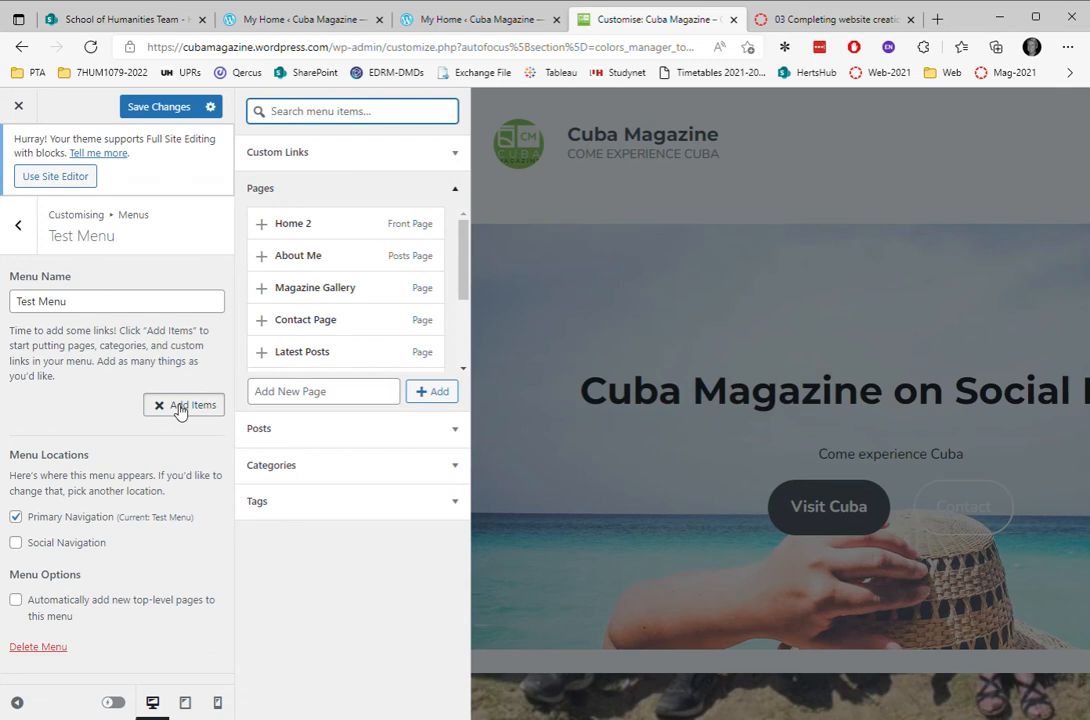
mouse_move(184, 412)
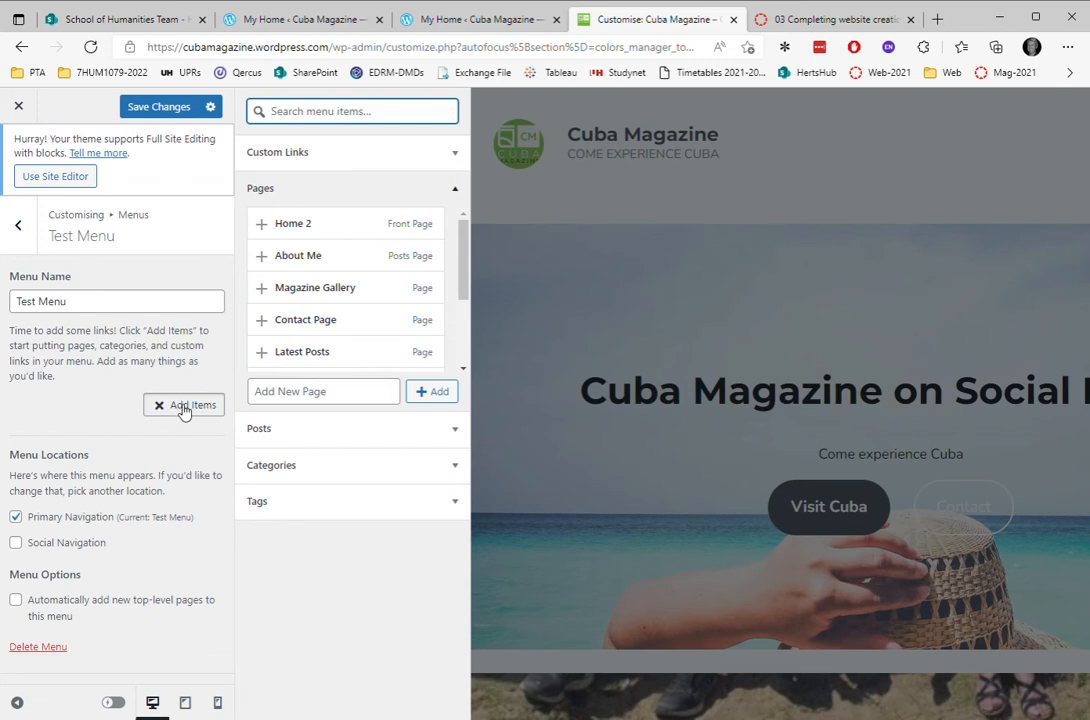
mouse_move(244, 418)
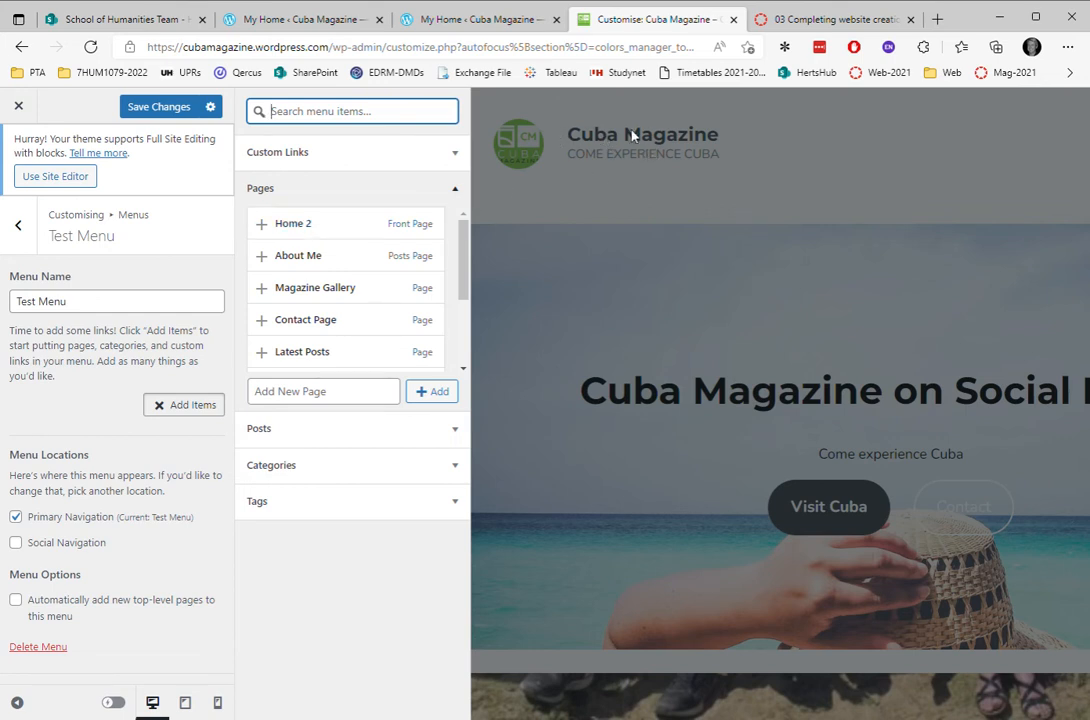
mouse_move(566, 152)
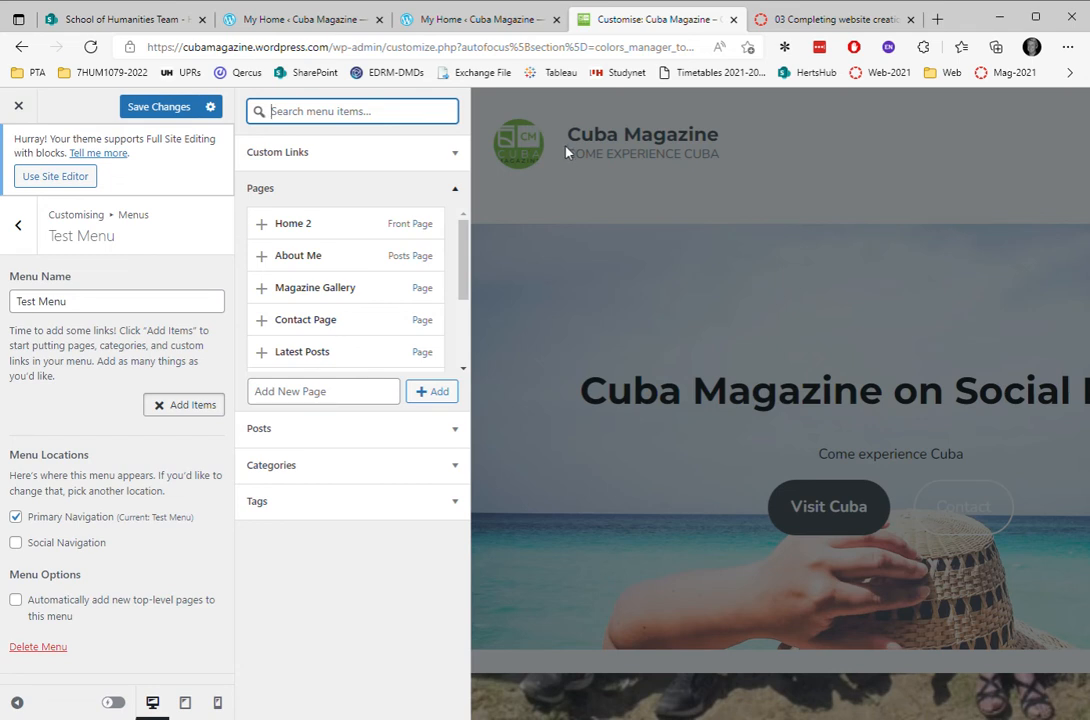
mouse_move(344, 260)
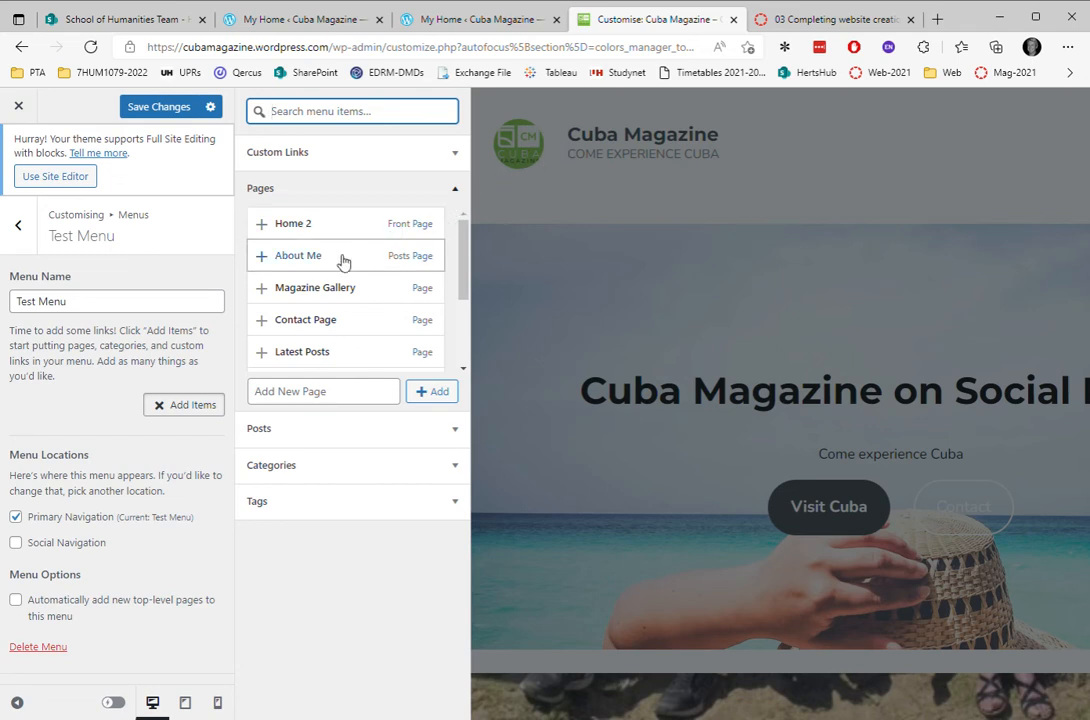
mouse_move(318, 294)
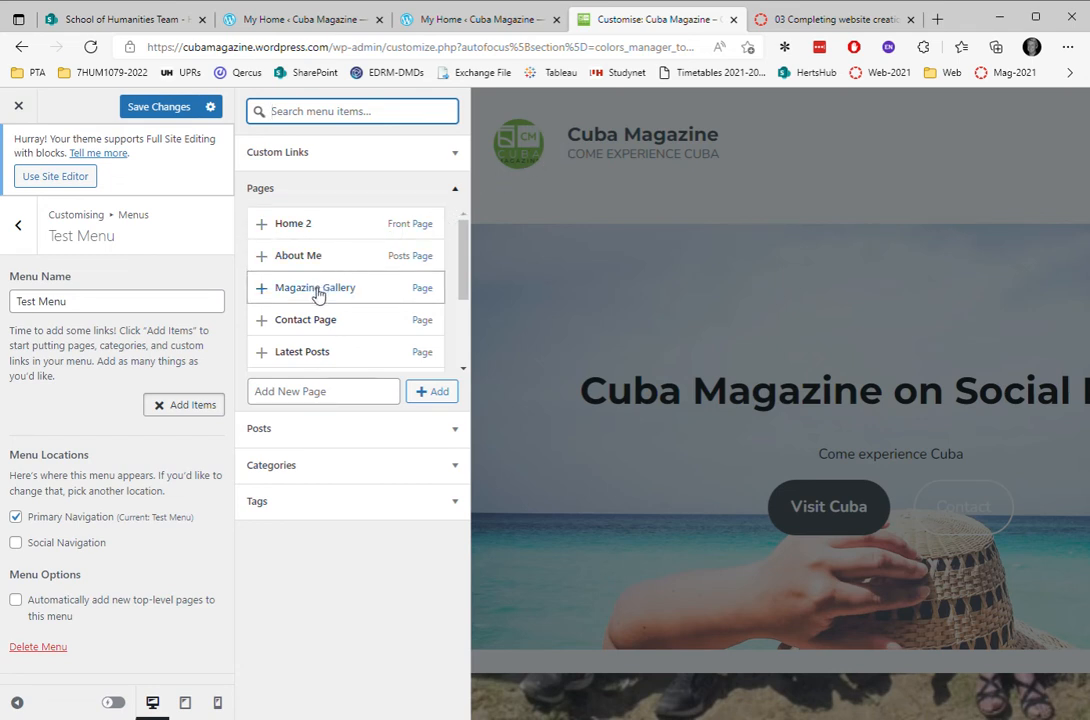
click(312, 288)
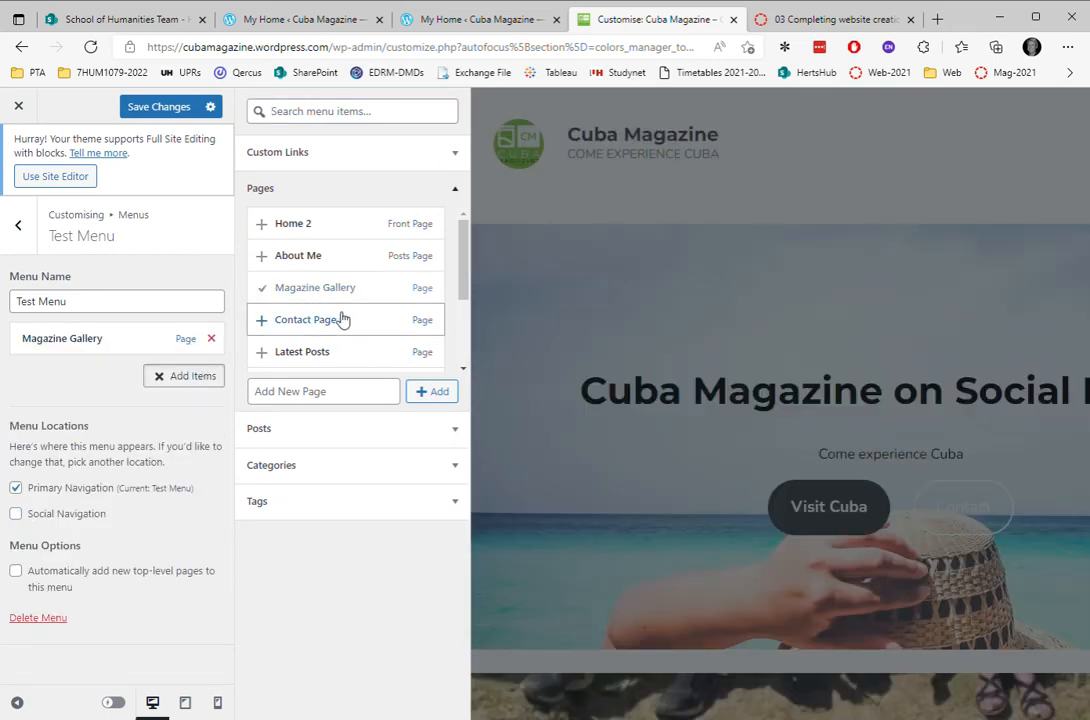
click(304, 320)
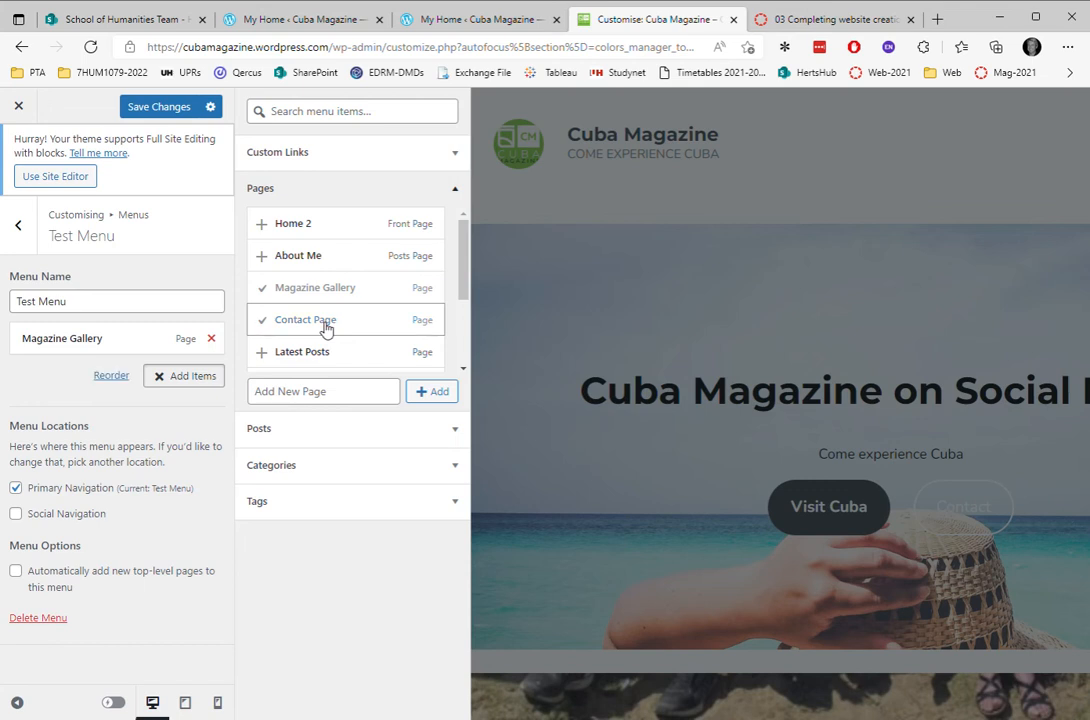
click(304, 320)
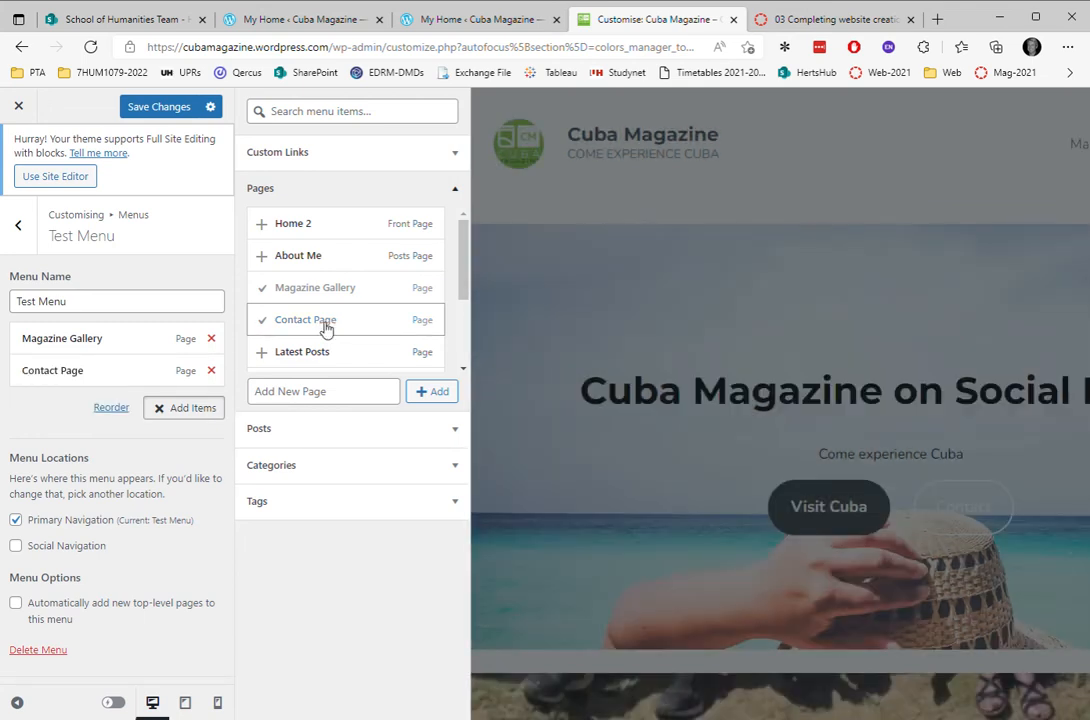
scroll(down, 3)
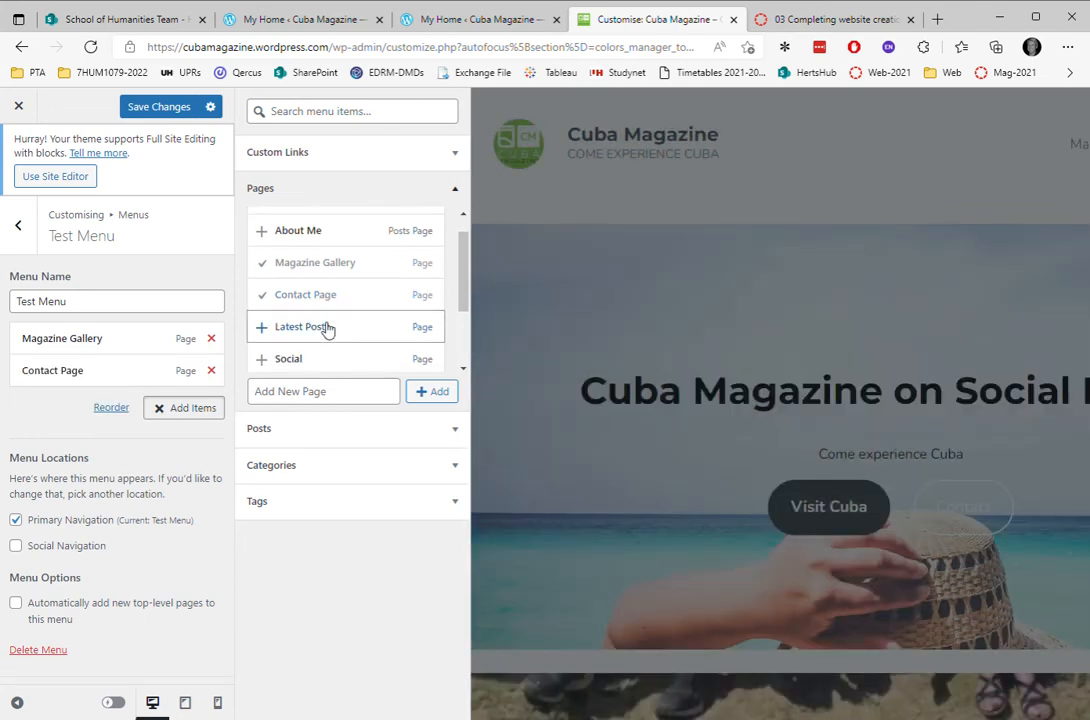
scroll(down, 3)
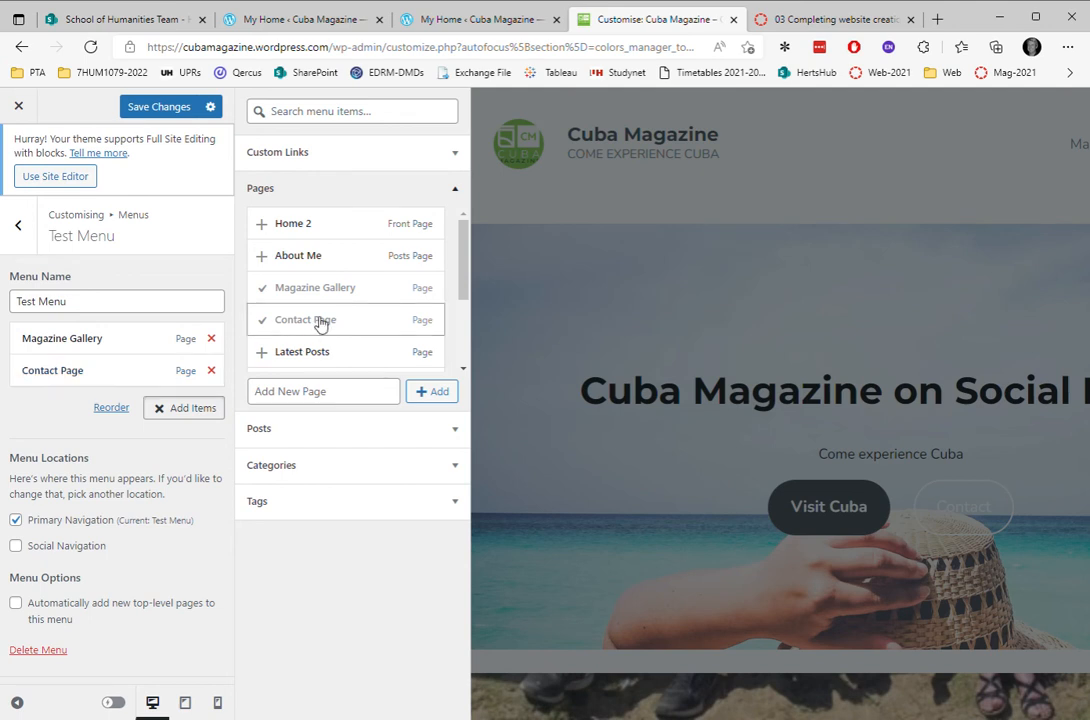
scroll(down, 3)
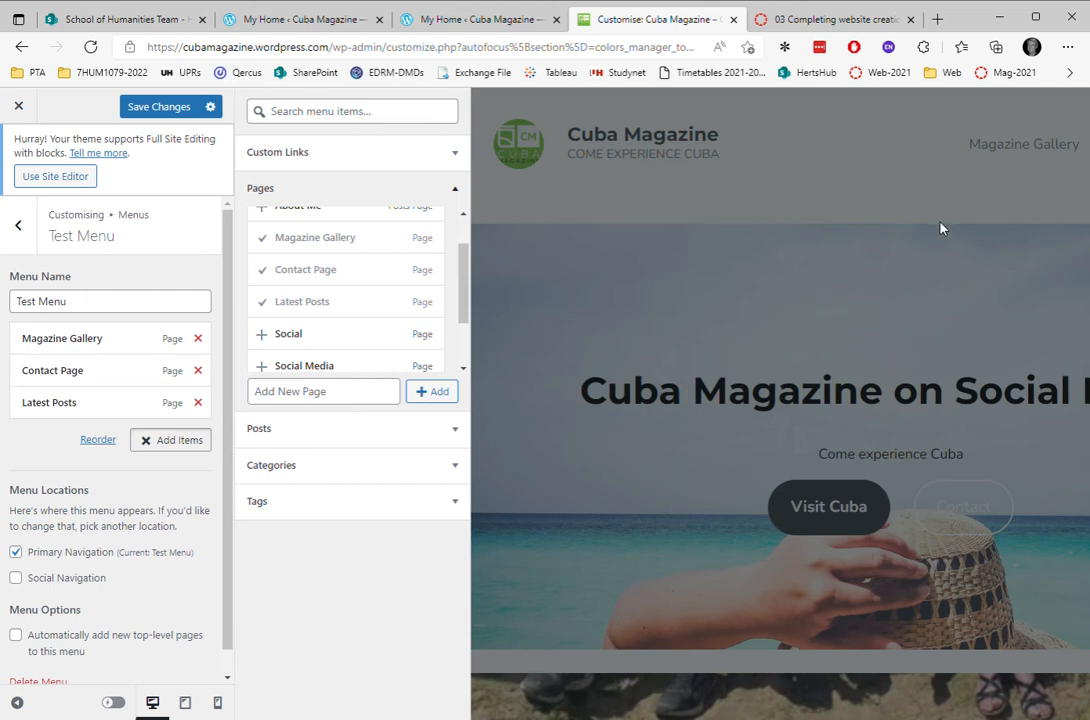
mouse_move(1056, 152)
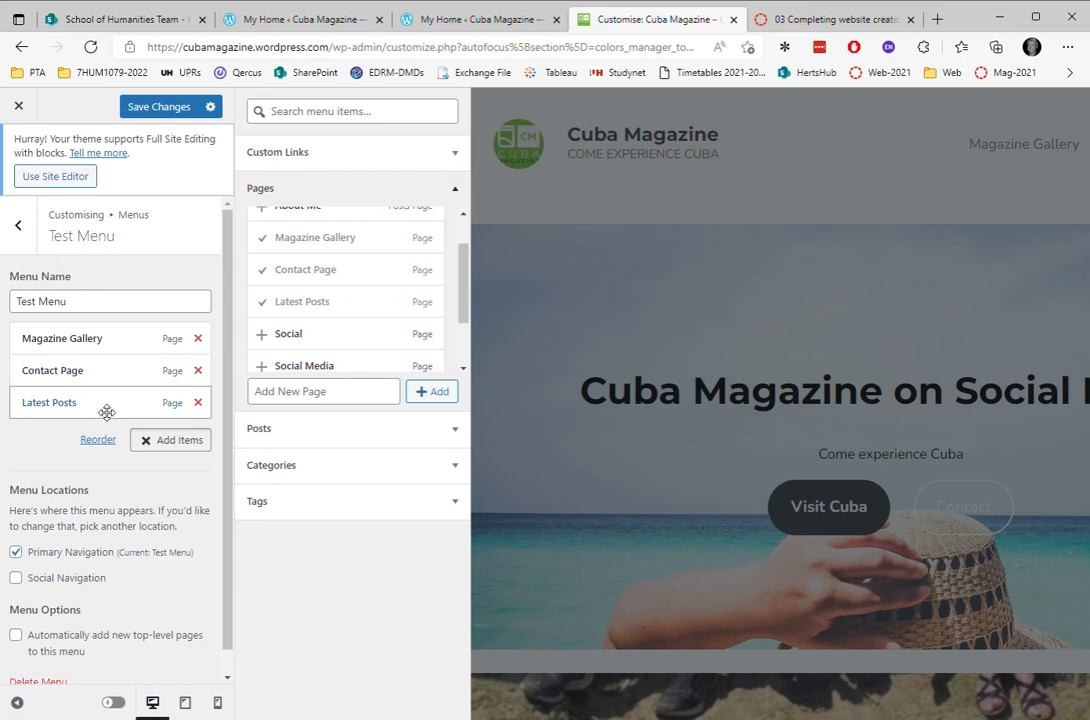
Move Latest Posts above Magazine Gallery so the menu reads Latest Posts, Magazine Gallery, Contact Page
drag(106, 402, 106, 334)
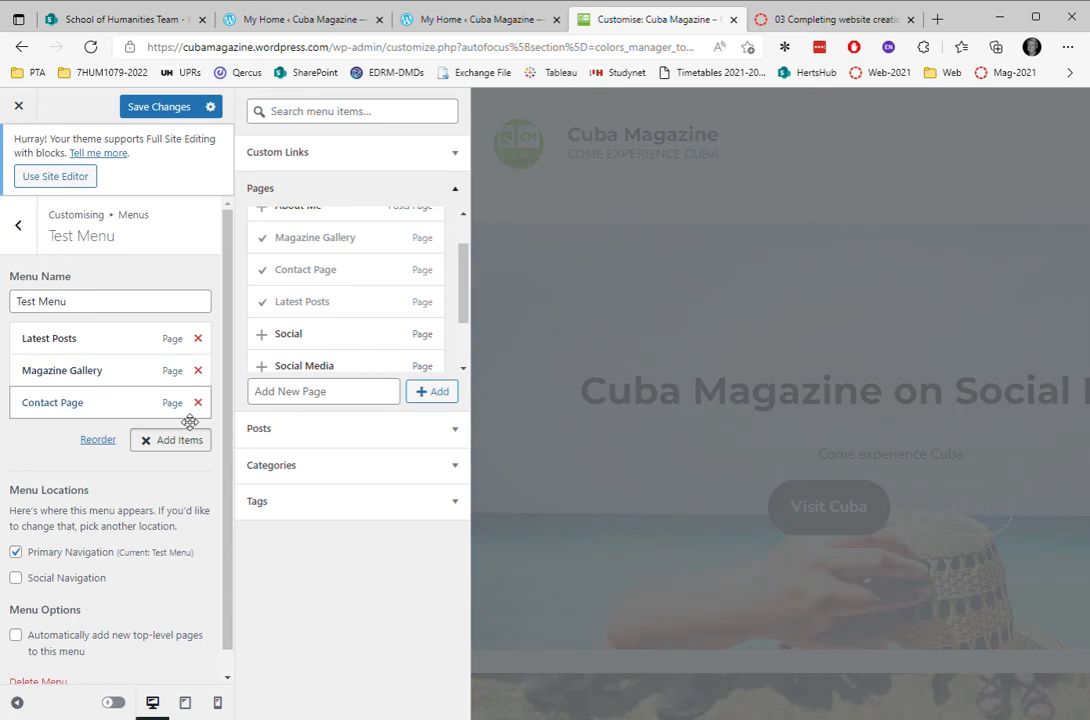
click(158, 106)
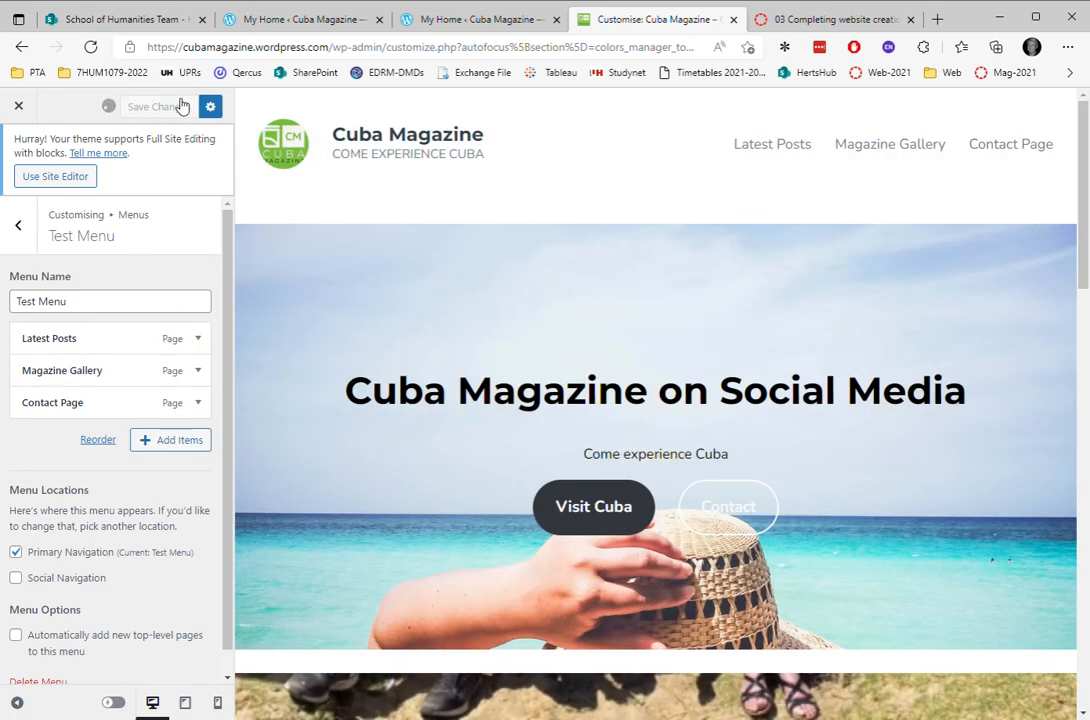
Publish the reordered Test Menu with Save Changes
click(152, 108)
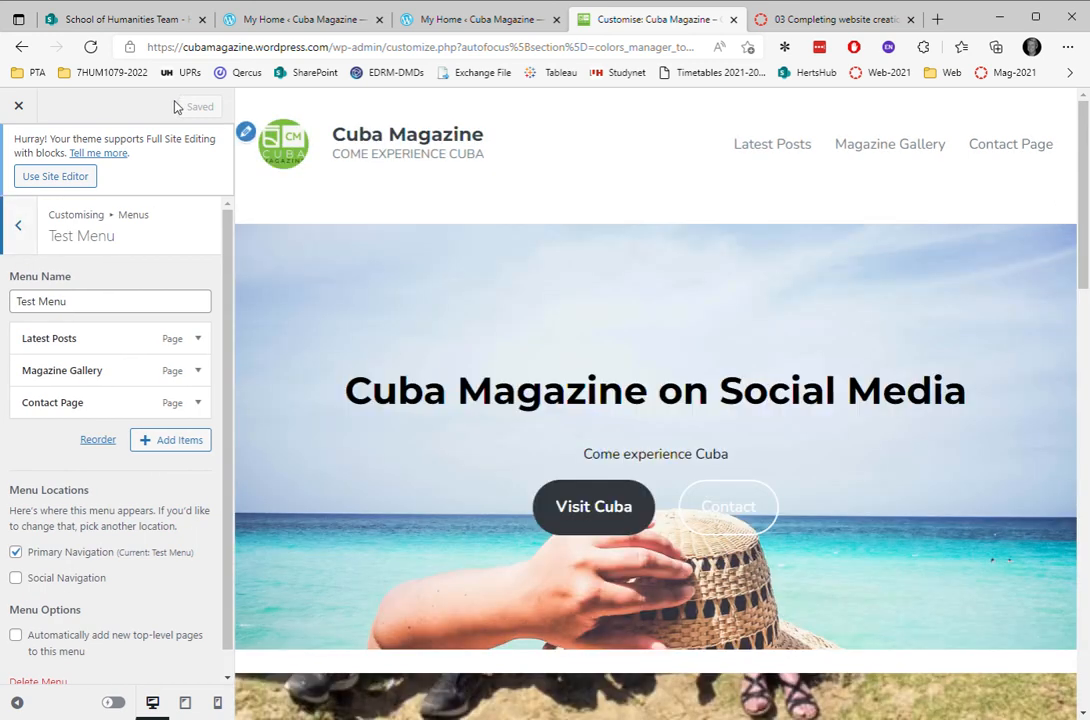
mouse_move(828, 198)
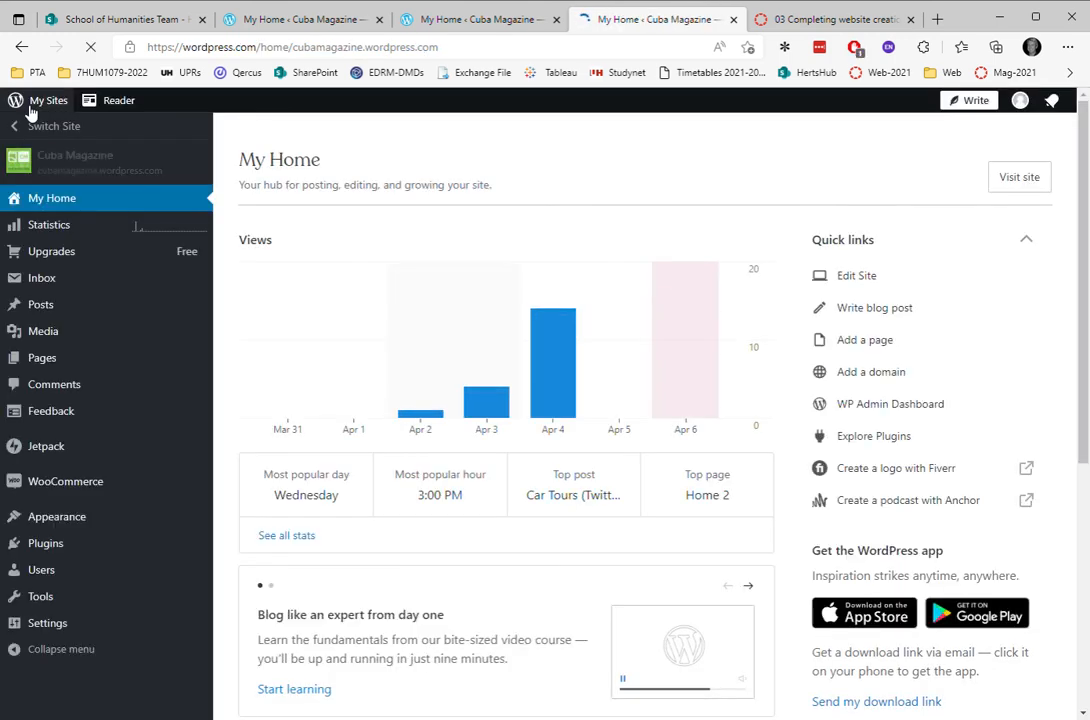
Visit the live site and follow the Latest Posts, Magazine Gallery and Contact Page header links
click(1018, 176)
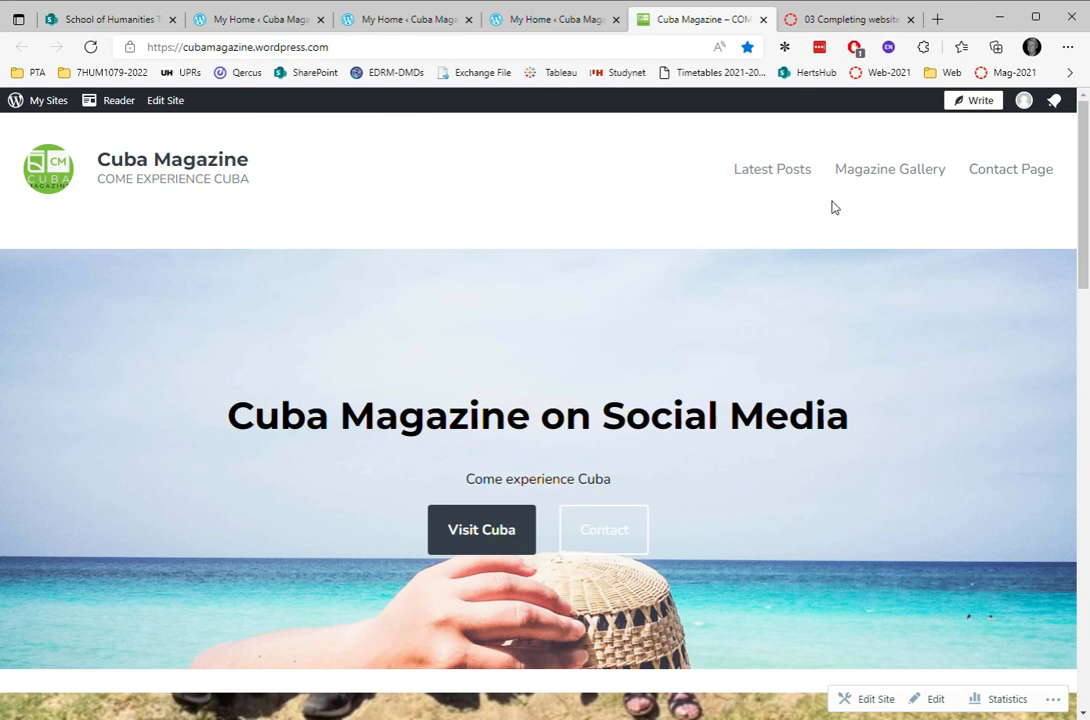
click(772, 168)
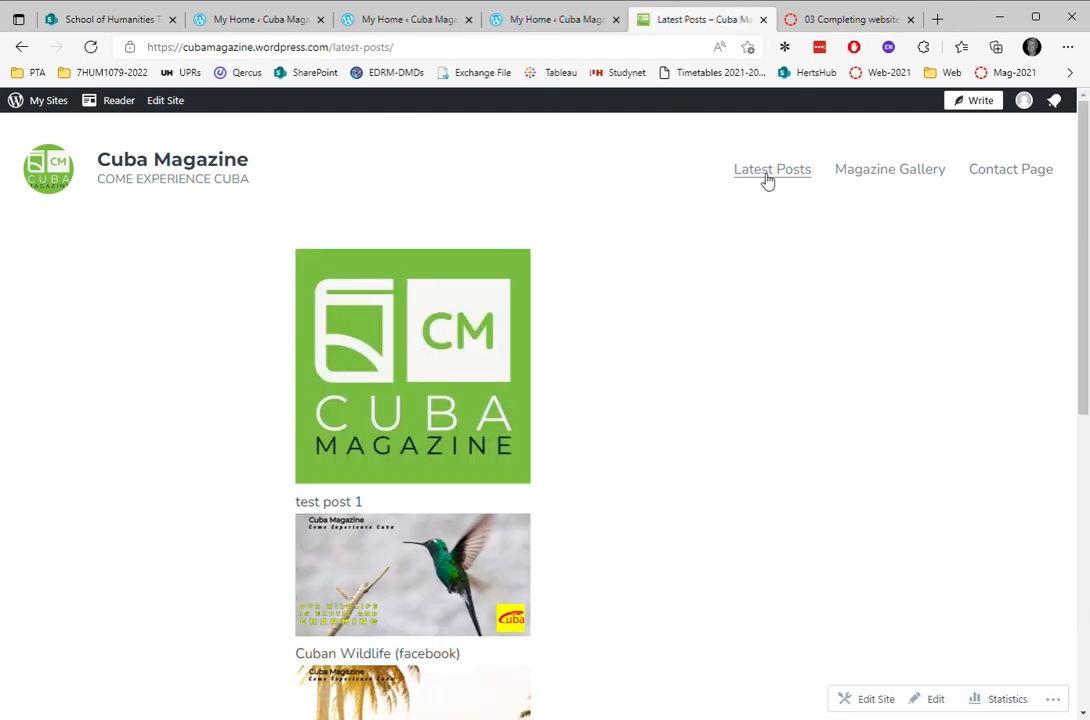
scroll(down, 3)
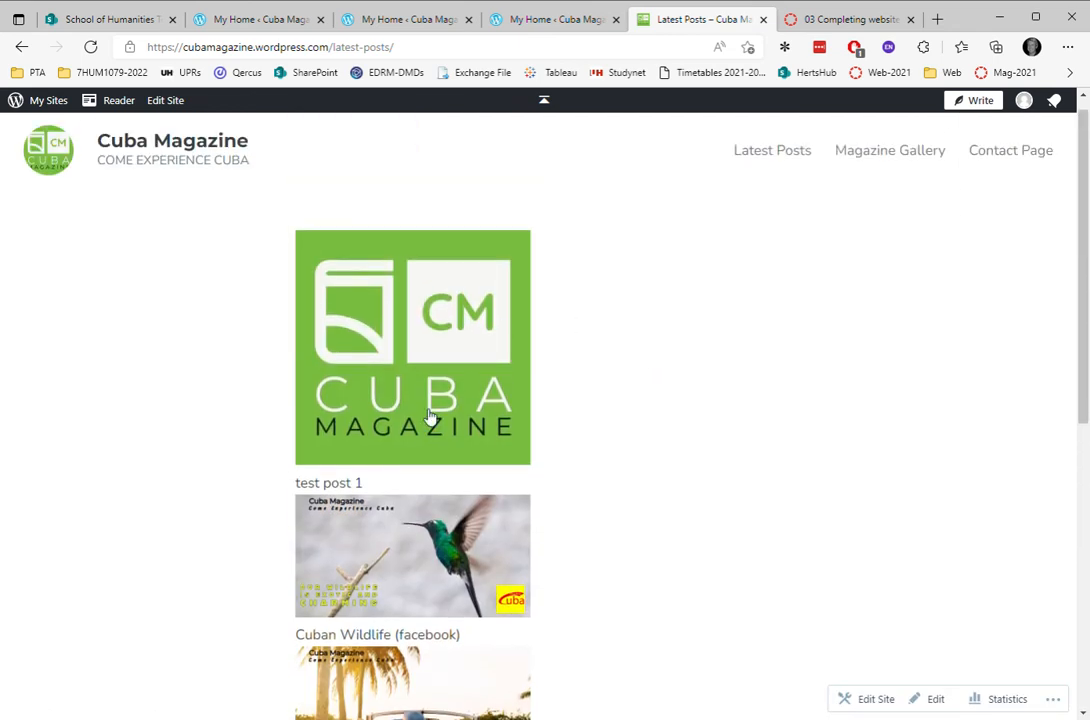
click(888, 150)
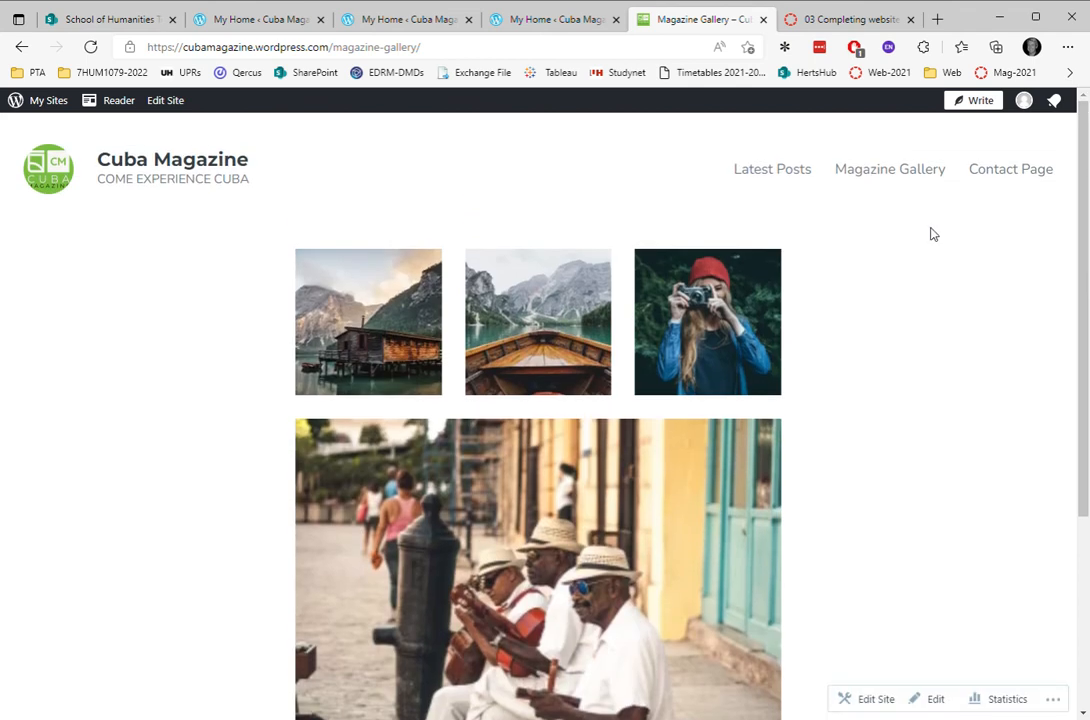
click(1010, 168)
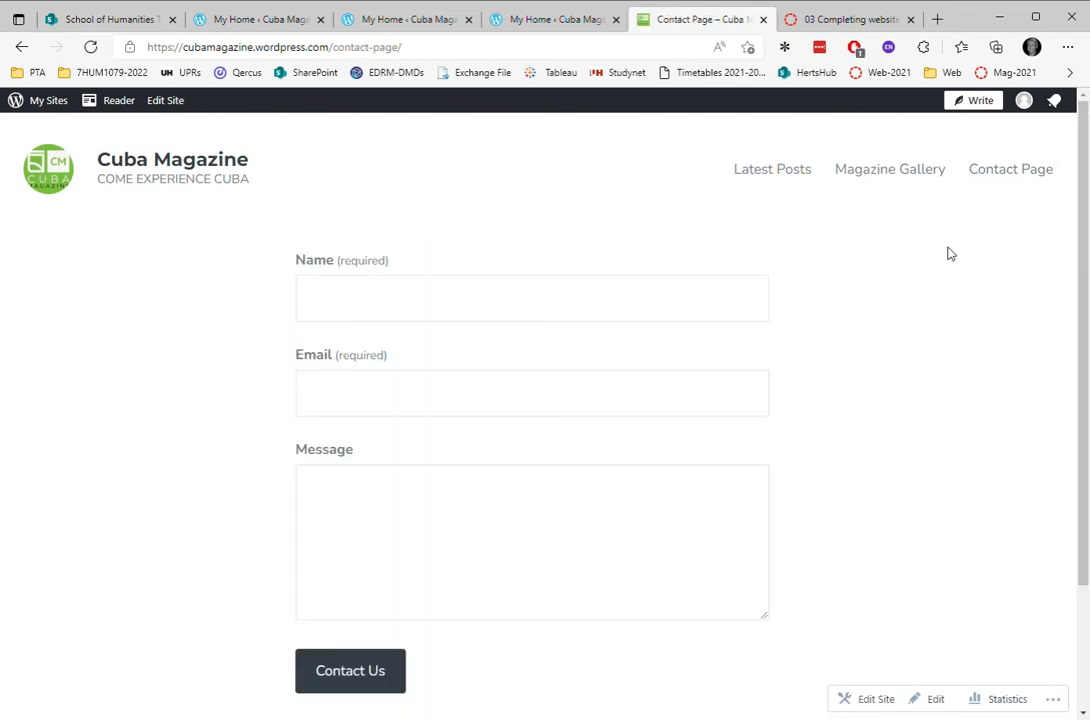